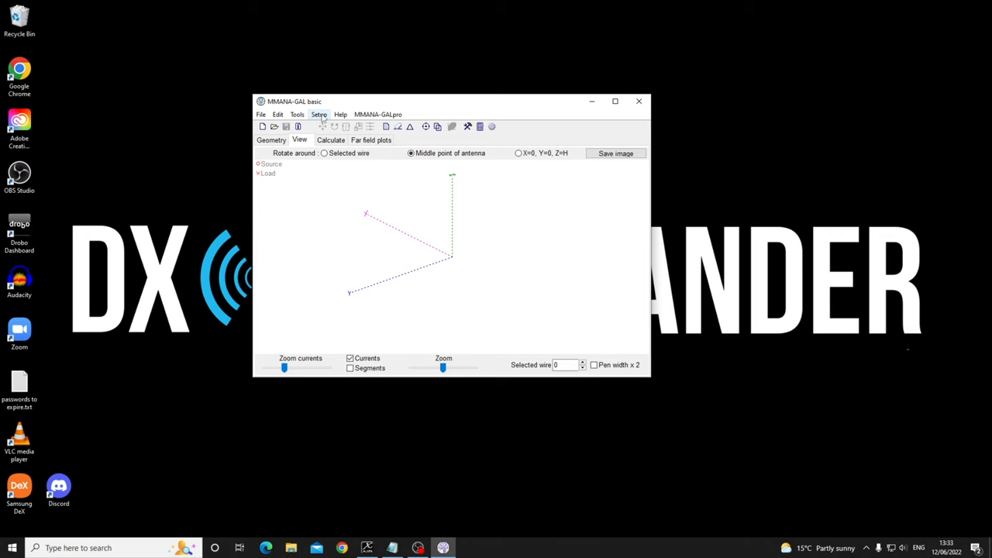
Switch the interface language to German and back to English in the setup options.
click(318, 114)
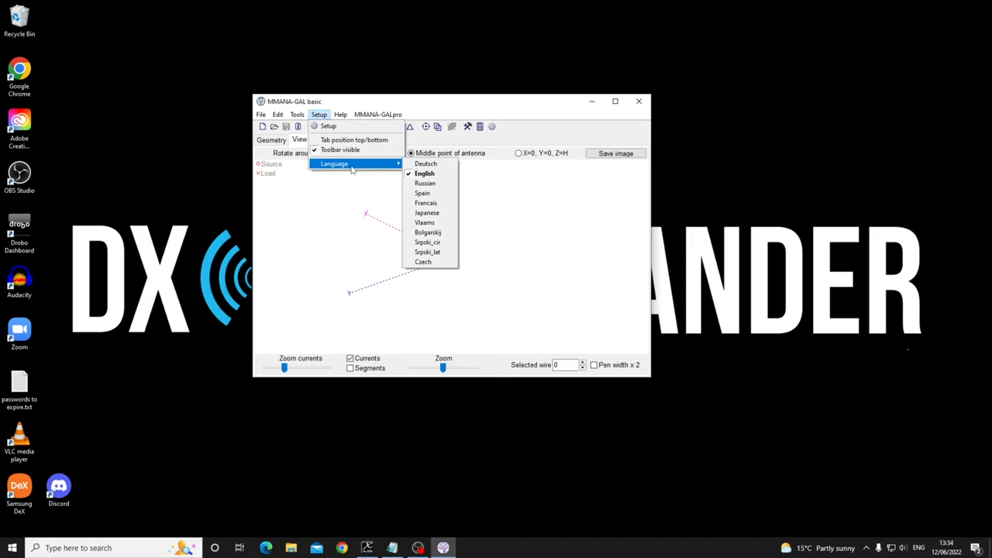
click(425, 164)
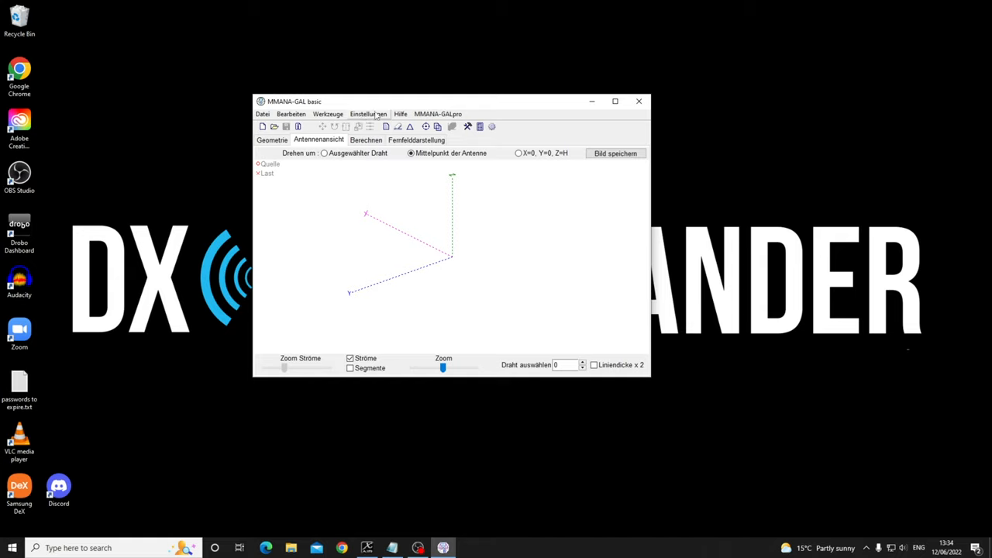
click(368, 114)
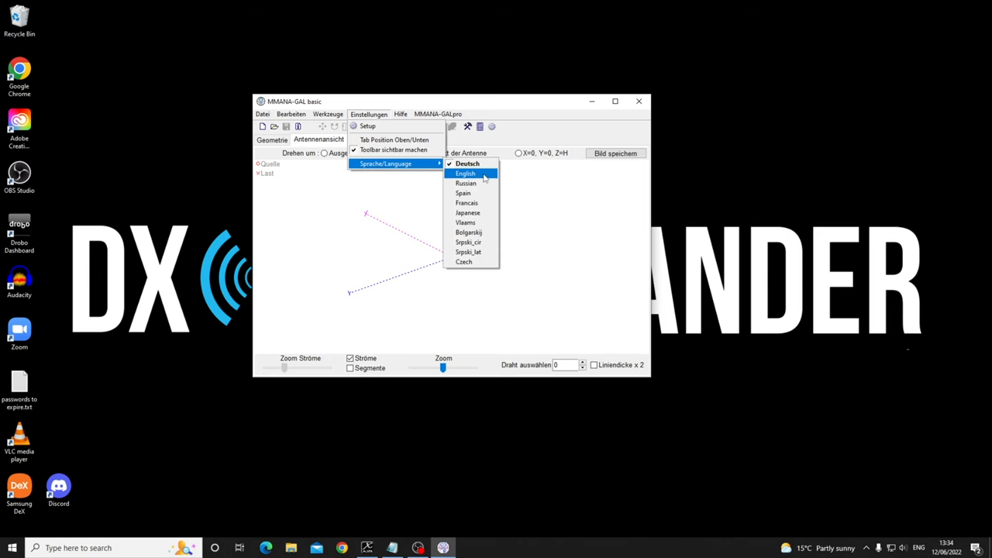
click(465, 173)
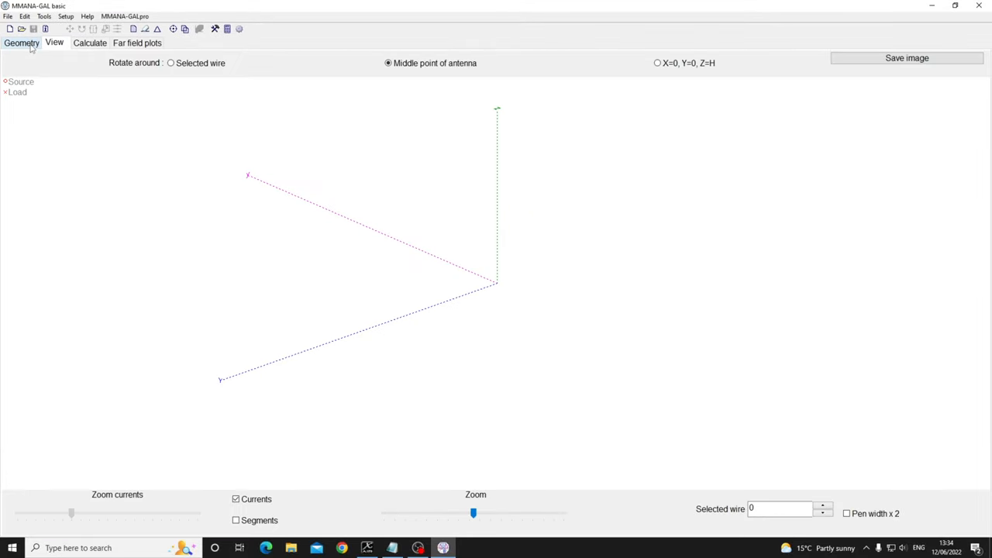
In the wire editor's top-down XY view, draw the four connected 20 m sides of the square.
click(89, 43)
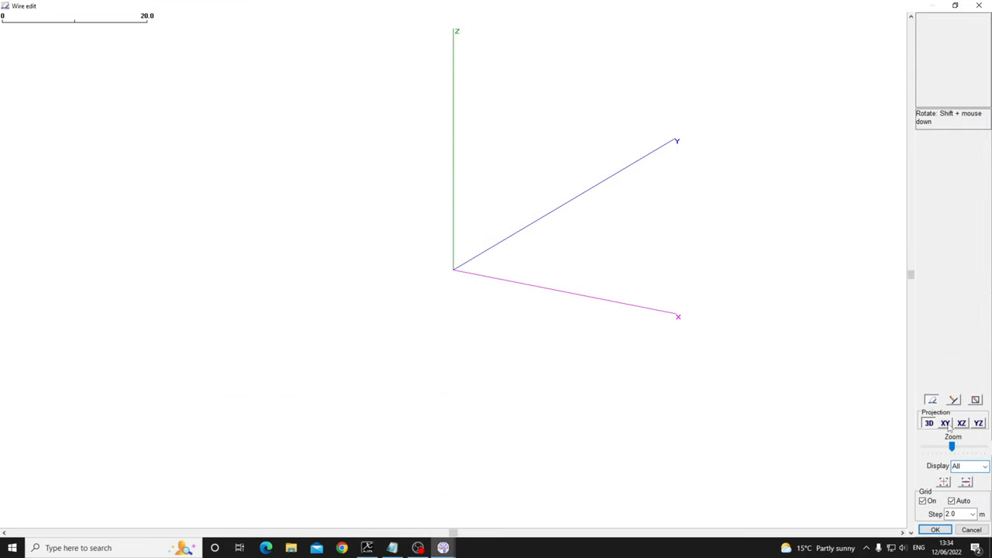
click(944, 423)
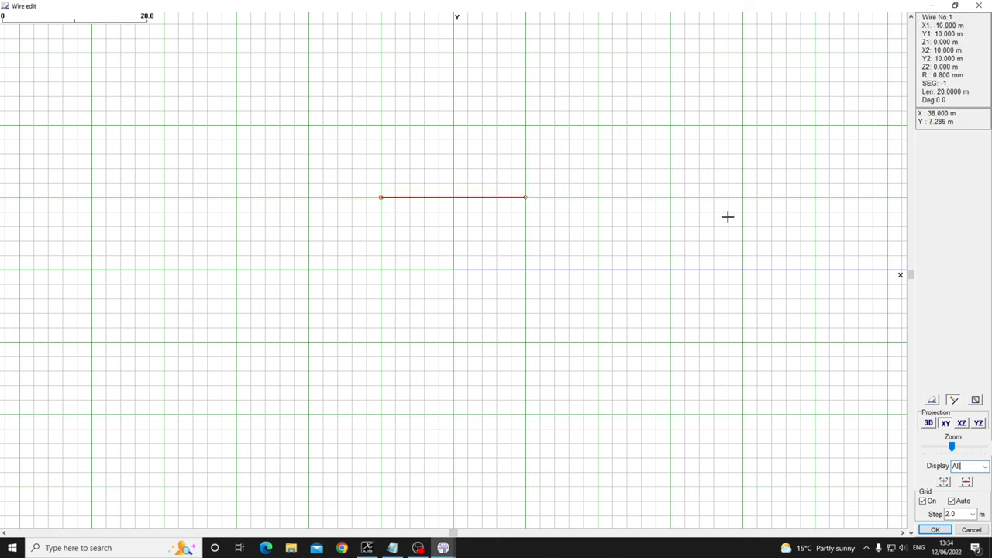
click(525, 342)
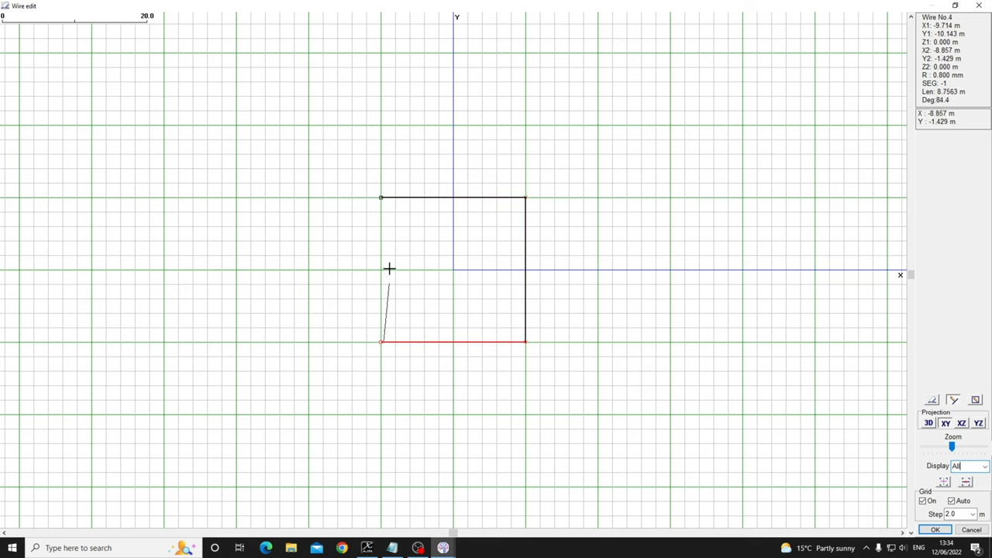
click(935, 529)
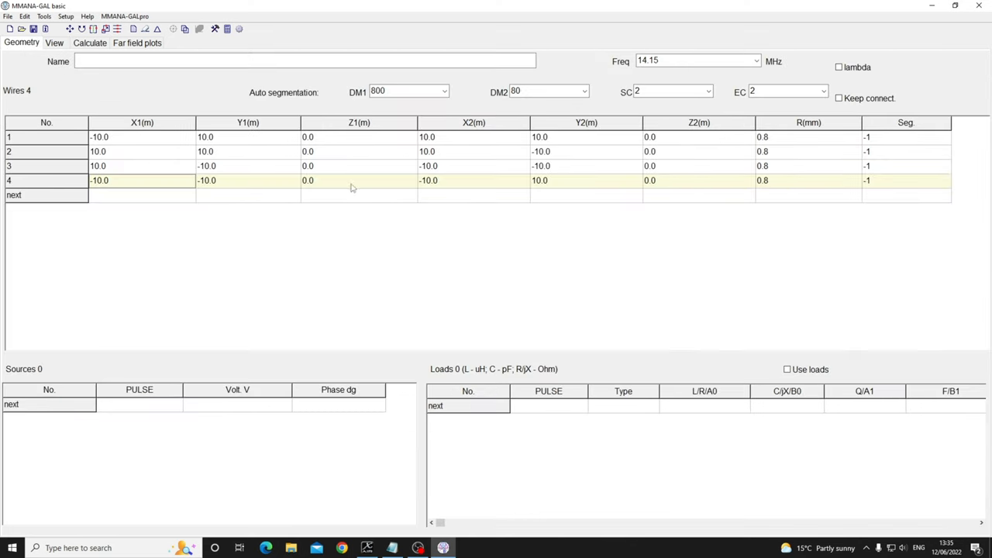
Add the source at the centre of wire 2 from the 3D view's wire options.
click(55, 43)
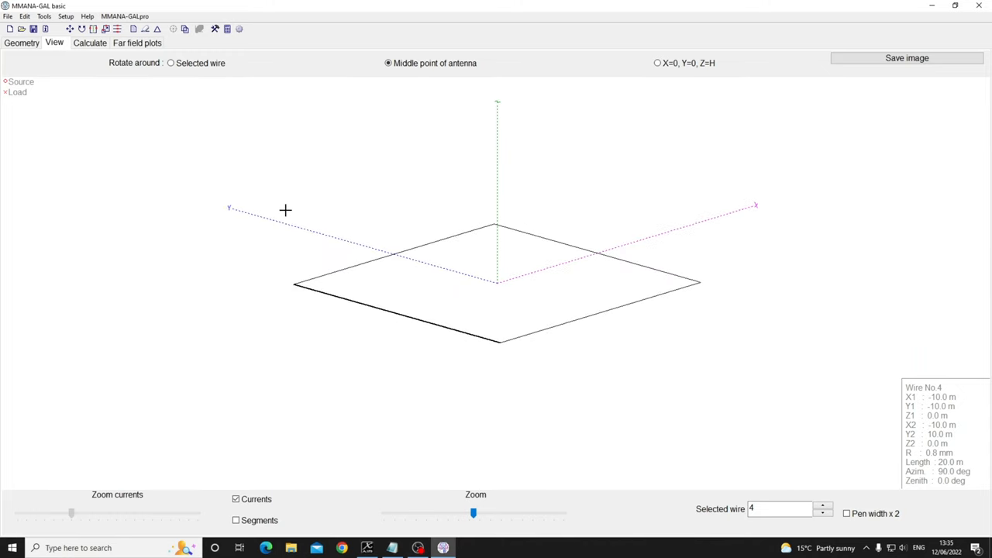
mouse_move(569, 246)
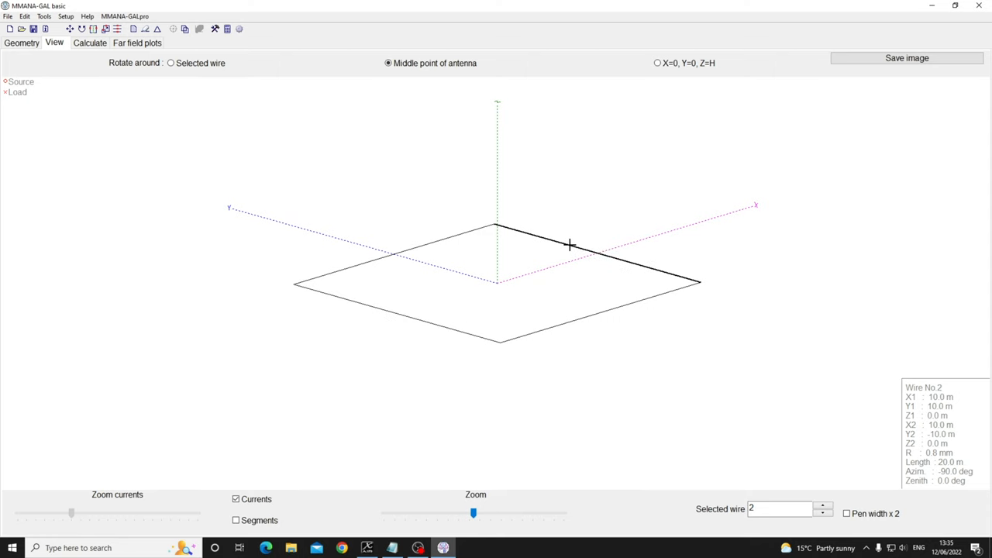
mouse_move(609, 246)
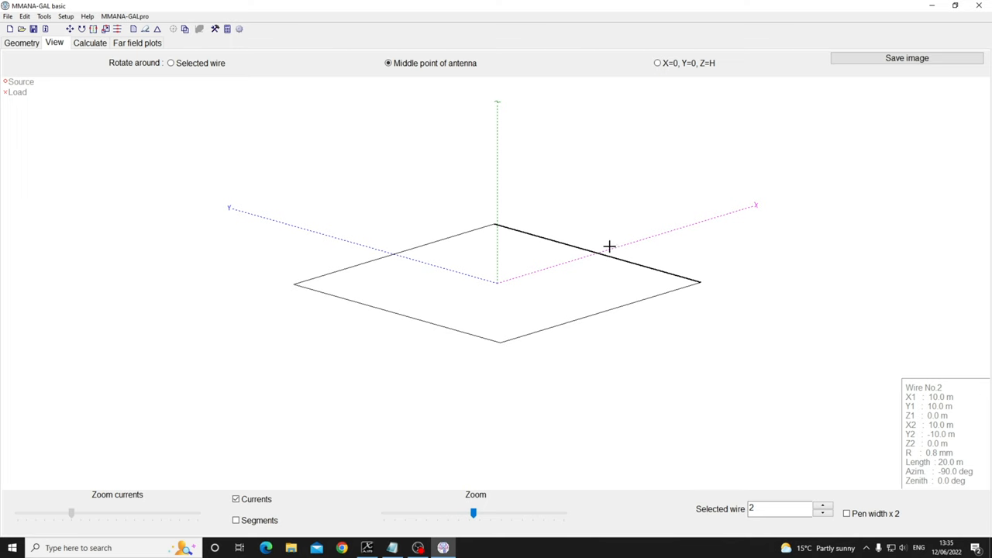
right_click(609, 247)
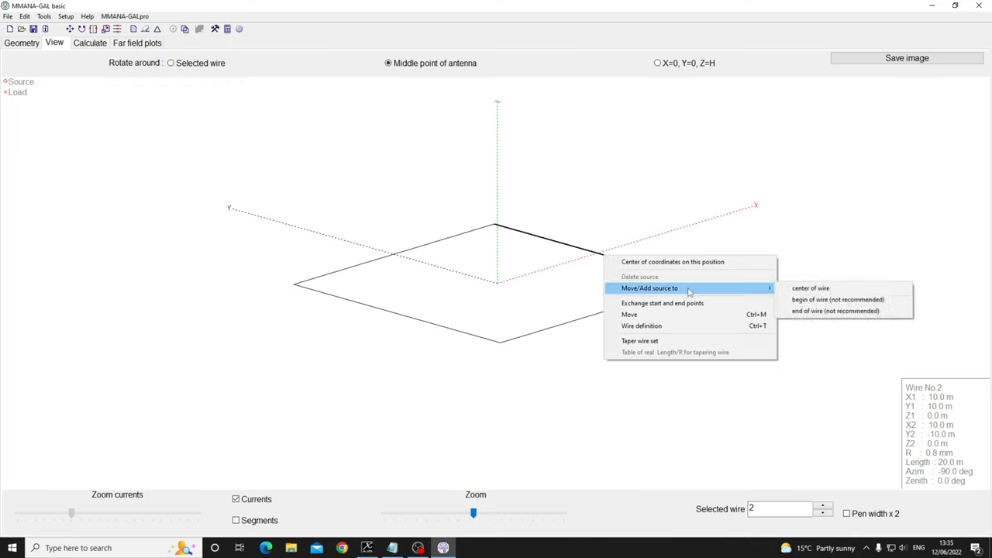
mouse_move(811, 287)
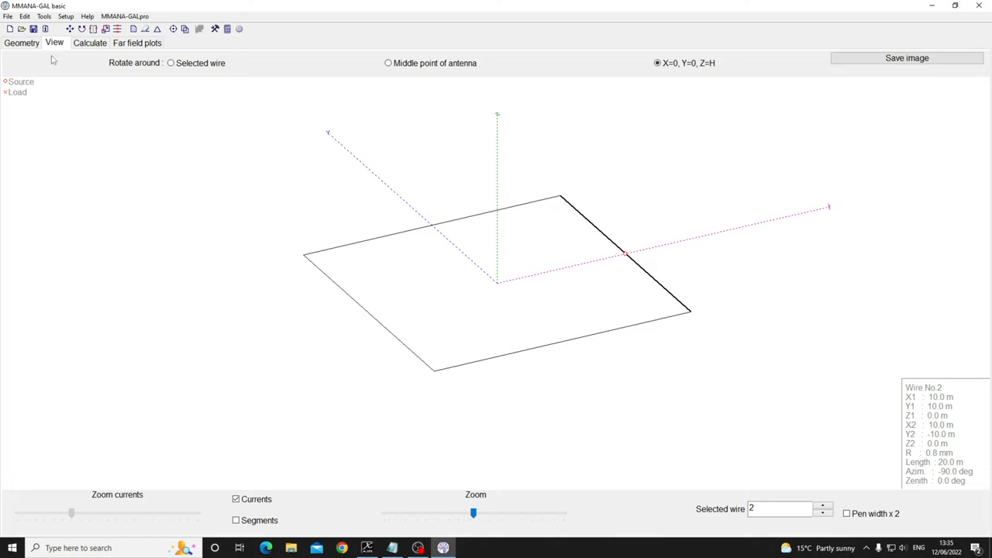
mouse_move(75, 33)
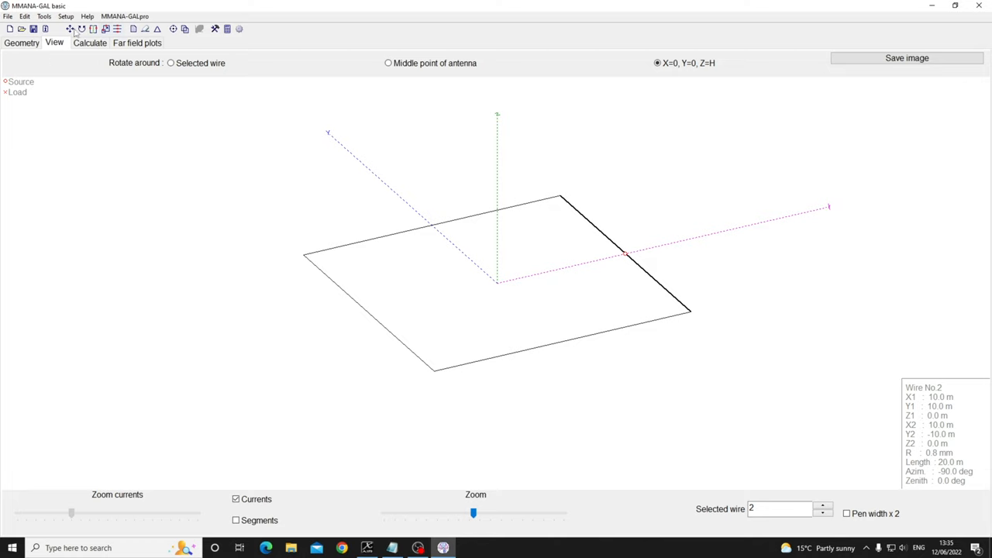
mouse_move(106, 34)
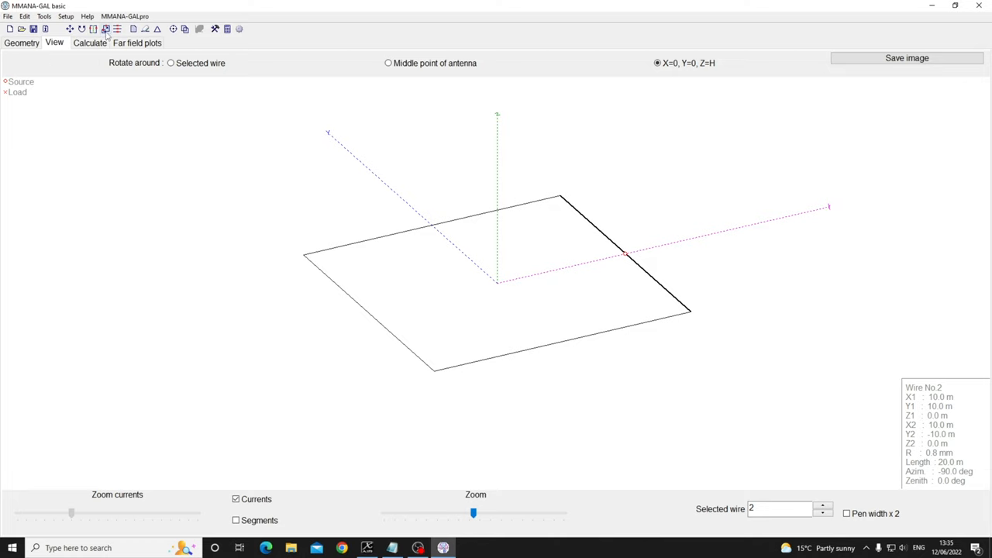
Scale the loop by 0.5 on X, Y and Z so its sides become 10 m.
click(105, 29)
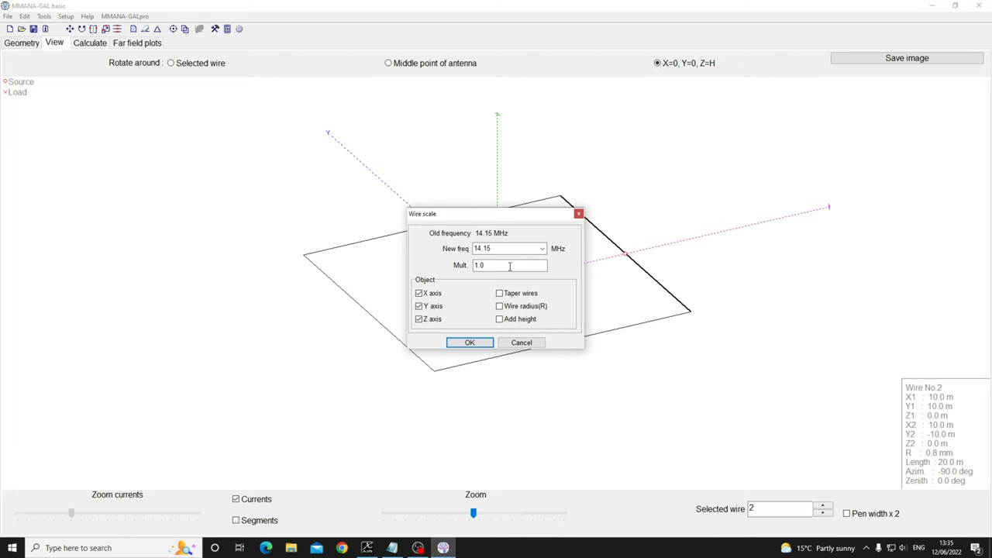
triple_click(509, 265)
text(.5)
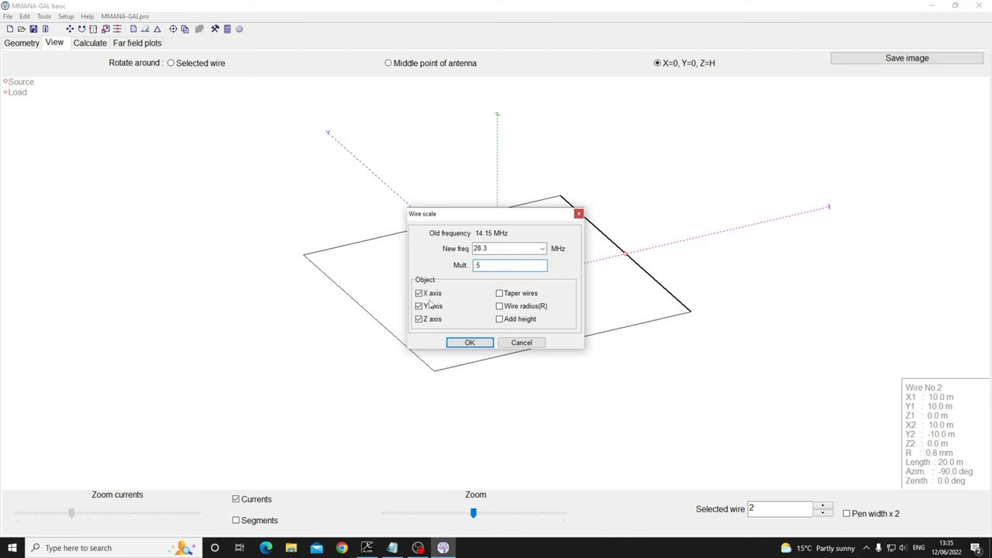
click(469, 342)
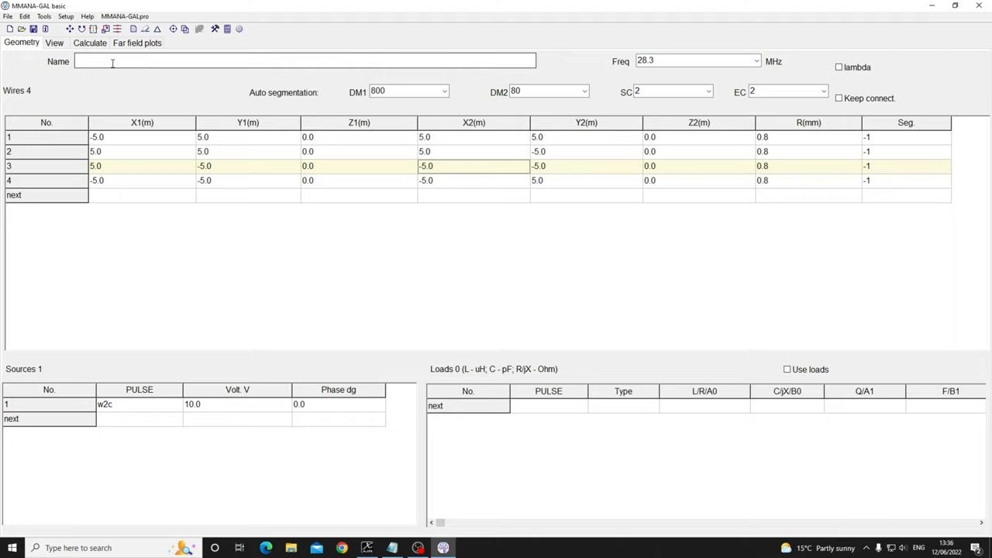
Set the geometry frequency to 7.2 MHz and move on to the calculation settings.
click(54, 42)
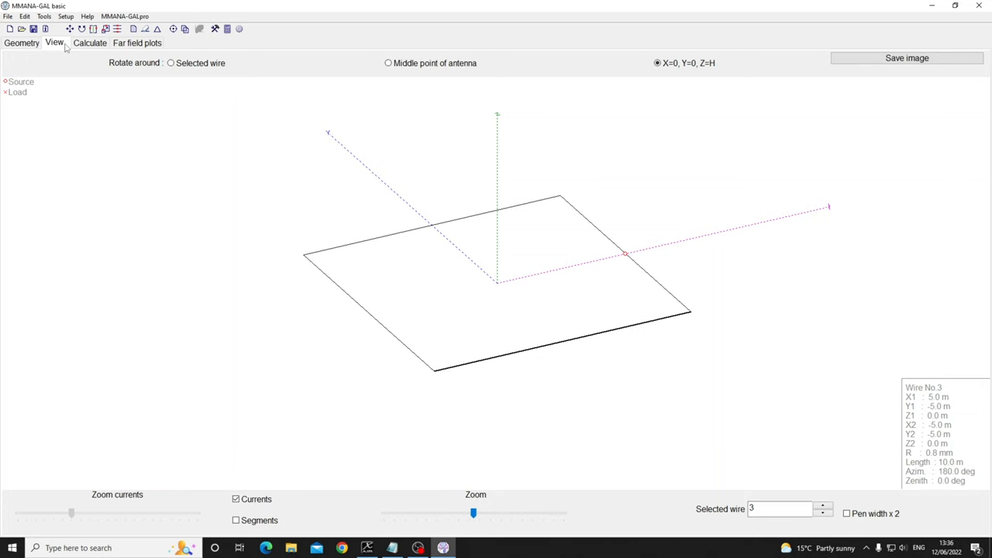
click(21, 43)
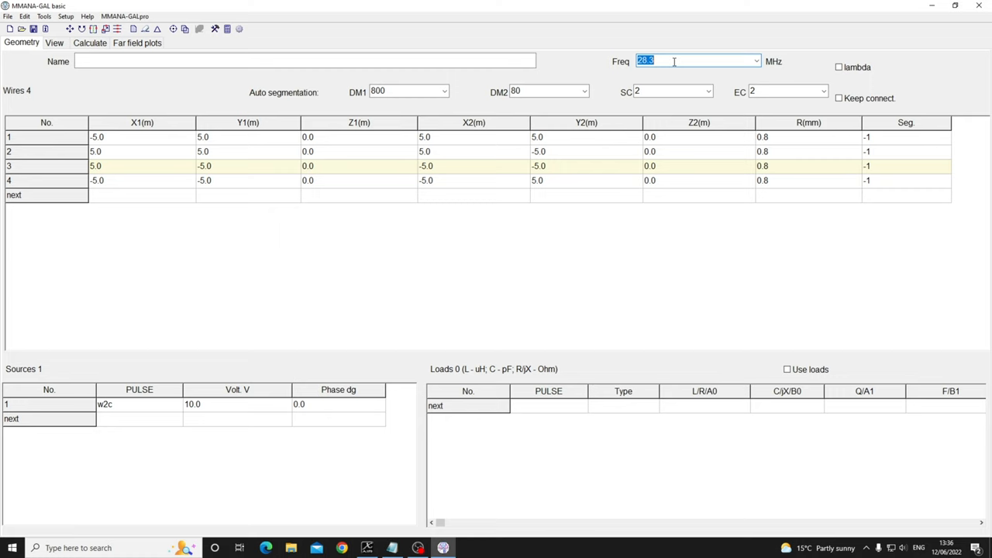
text(7.2)
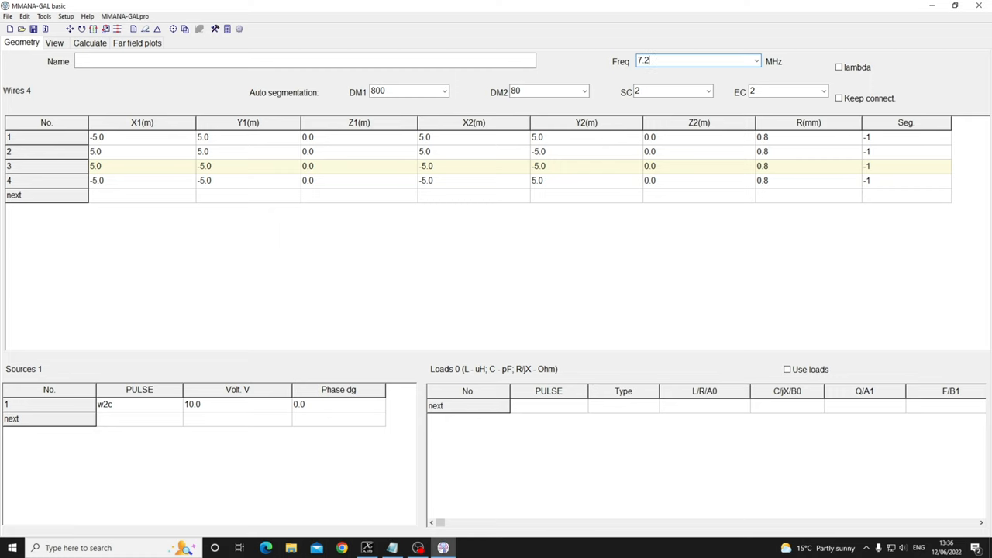
click(54, 43)
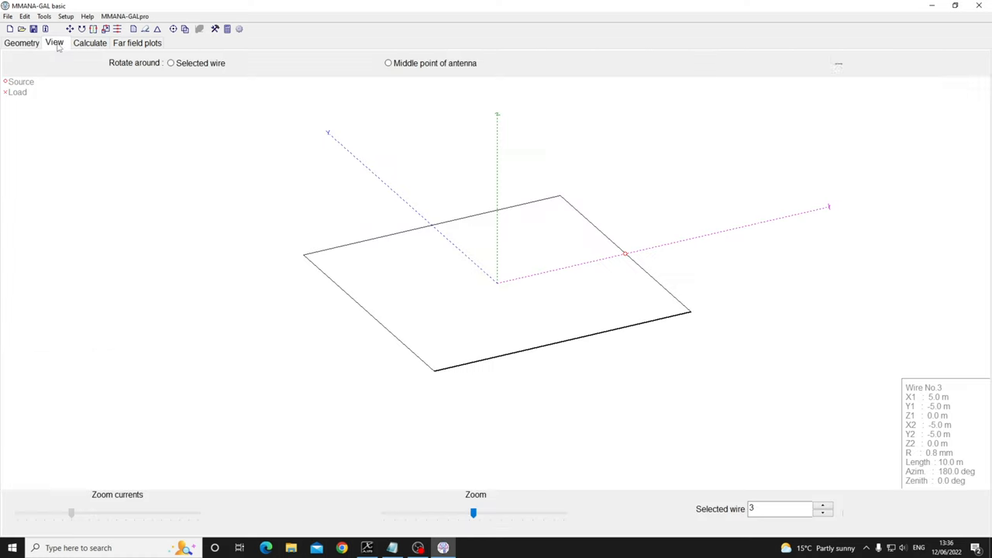
click(89, 42)
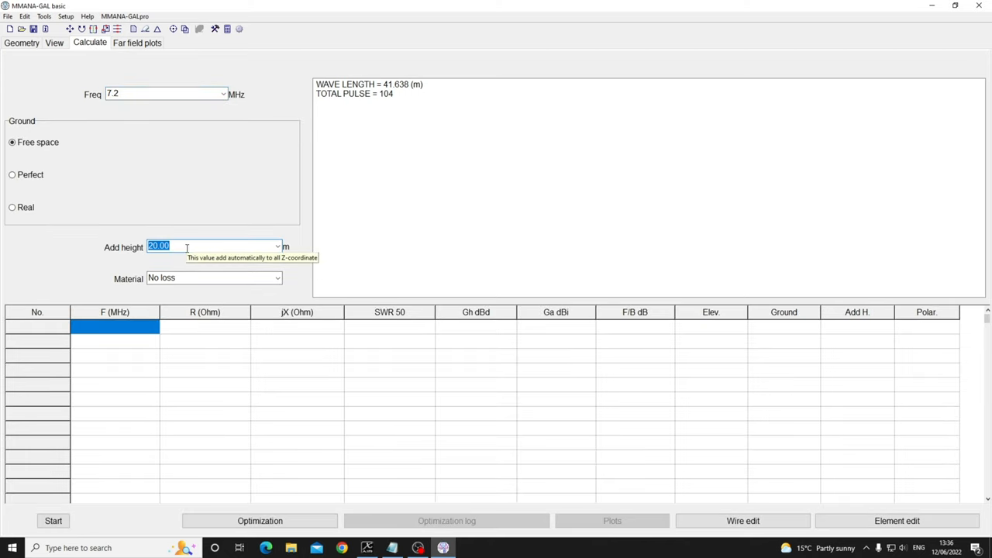
mouse_move(155, 272)
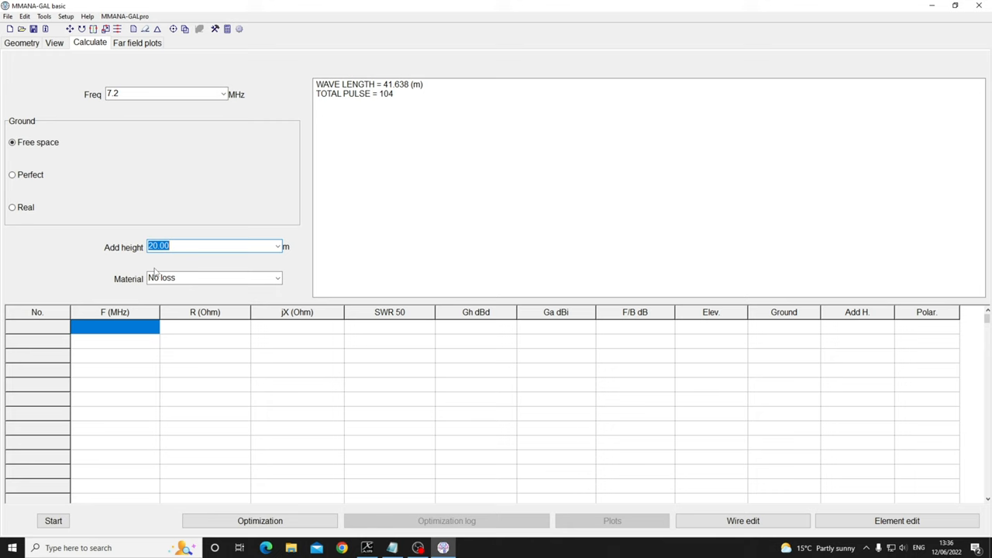
Set 7 m added height and select real ground as the ground model.
text(7)
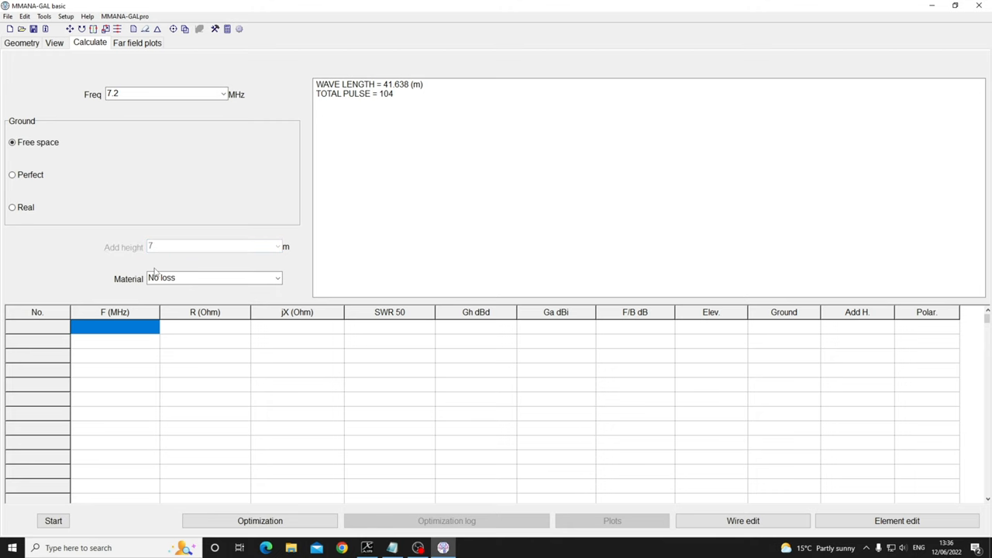
click(277, 278)
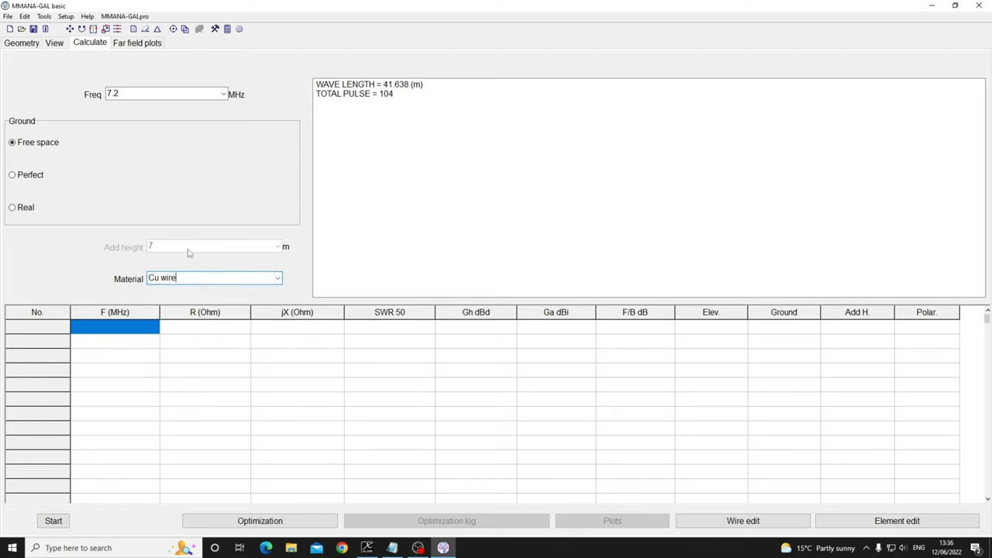
click(12, 174)
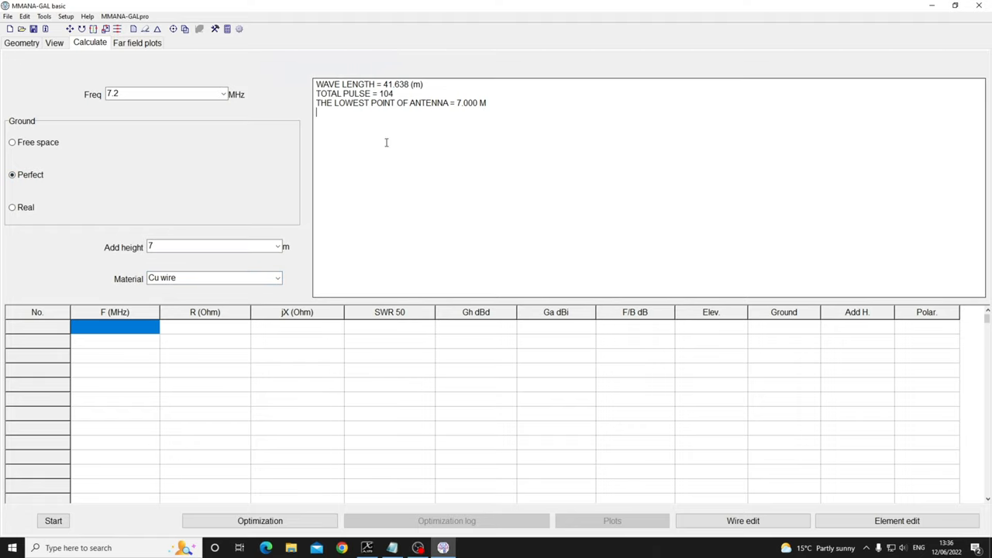
click(13, 207)
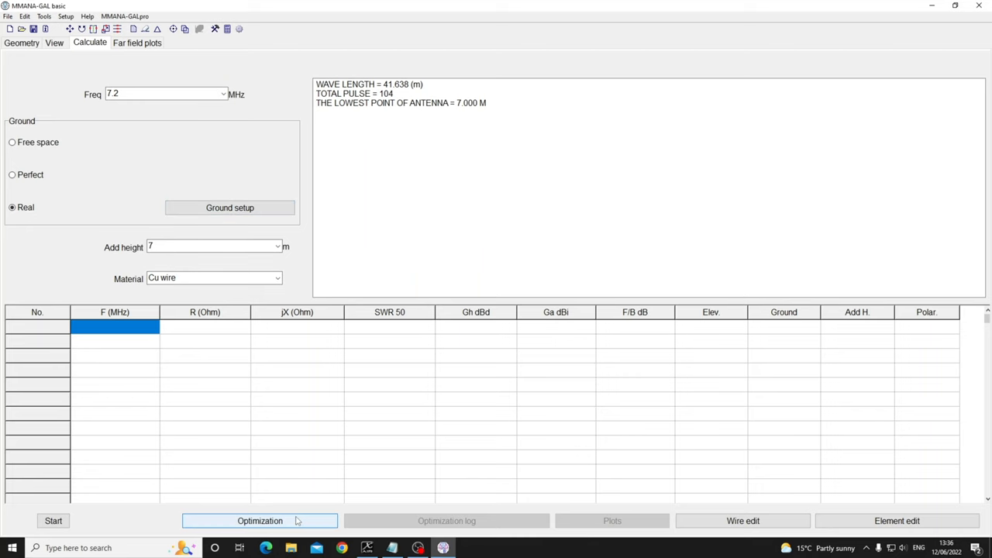
Set the Standard Z reference impedance to 200 Ω in the advanced optimization environment settings.
click(260, 520)
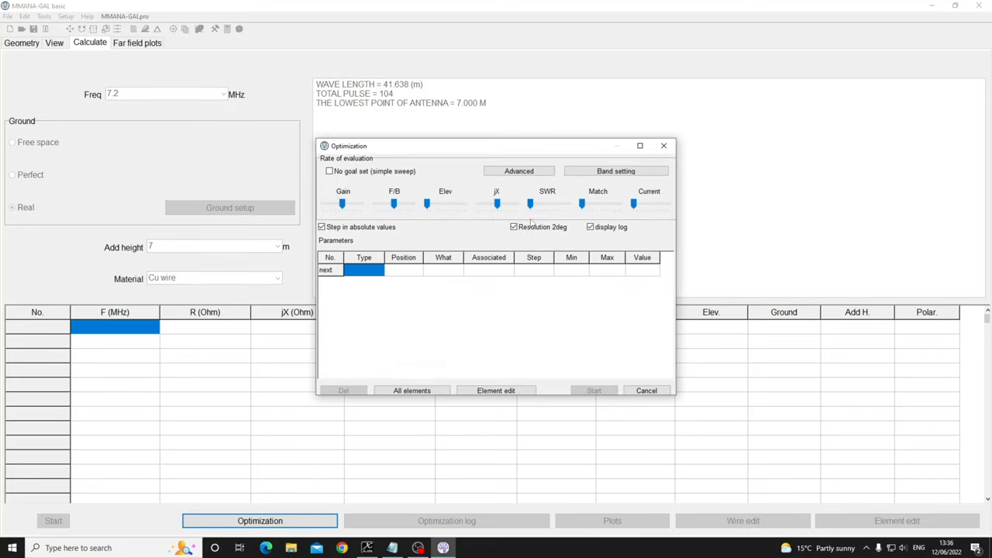
click(519, 171)
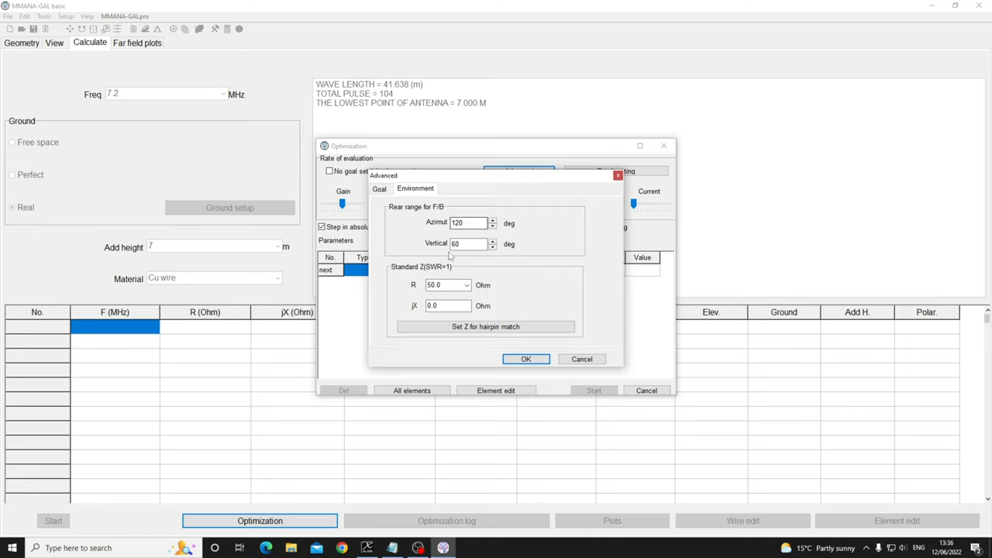
triple_click(447, 284)
text(200)
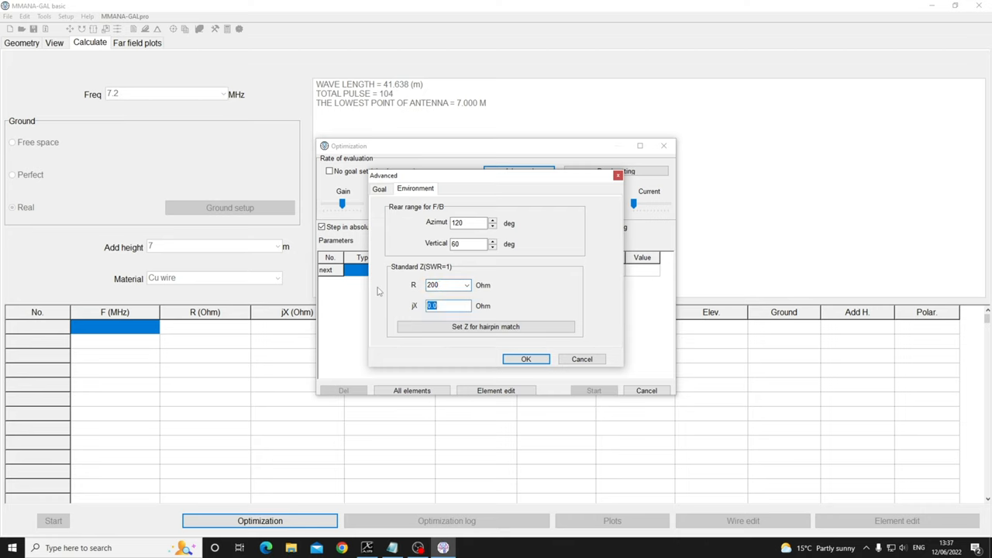
click(525, 359)
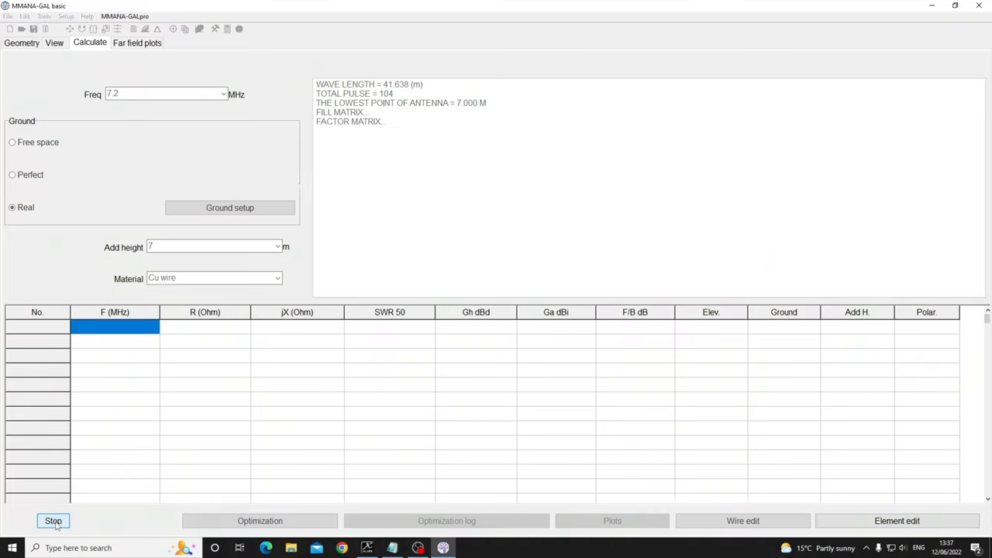
Run the real-ground calculation at 7.2 MHz, giving 85.55−j194.8 Ω and SWR 4.77 on 200 Ω.
click(53, 520)
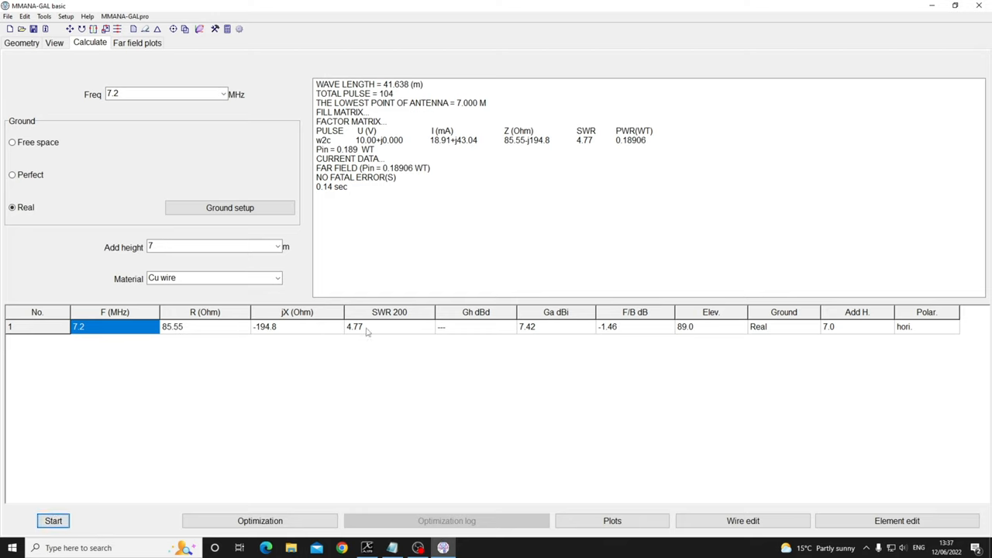
click(213, 246)
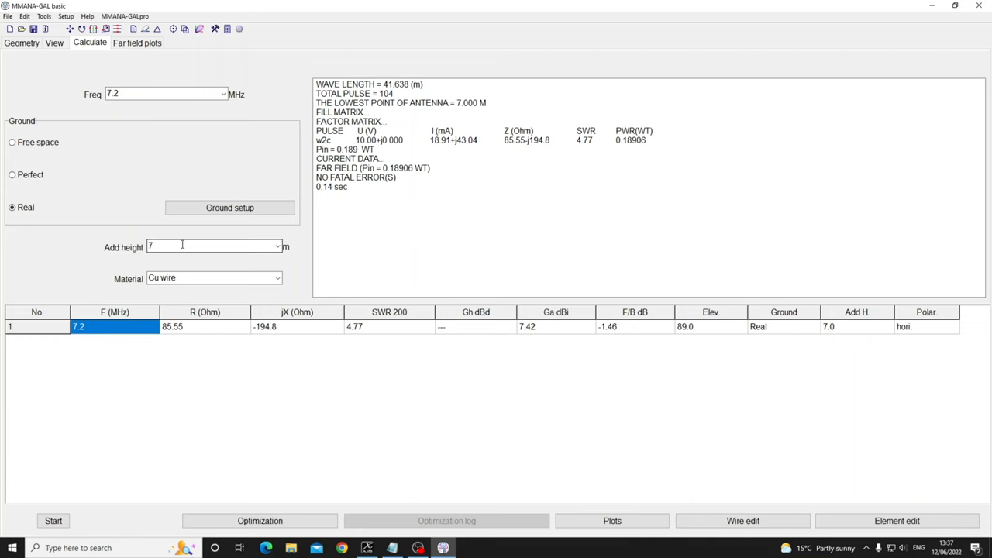
mouse_move(577, 505)
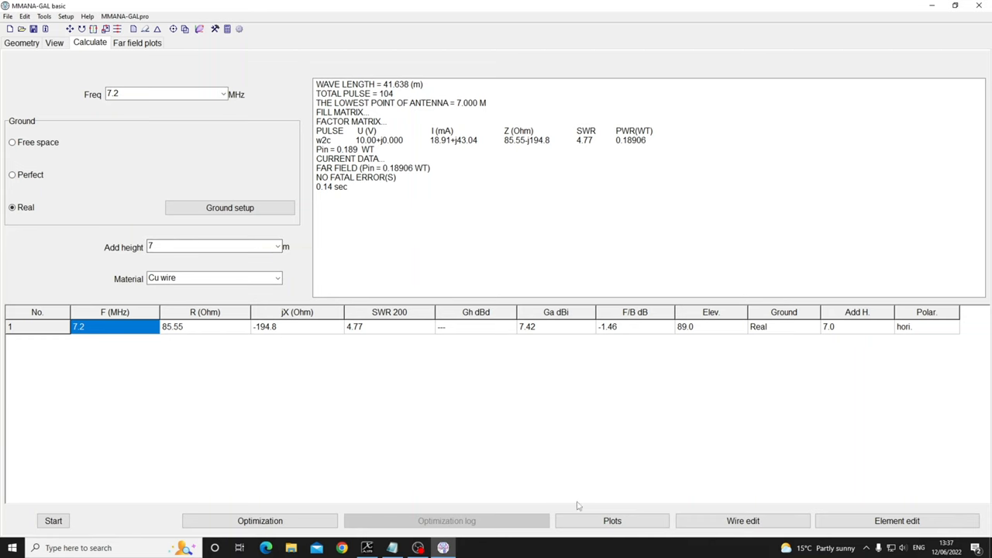
click(612, 520)
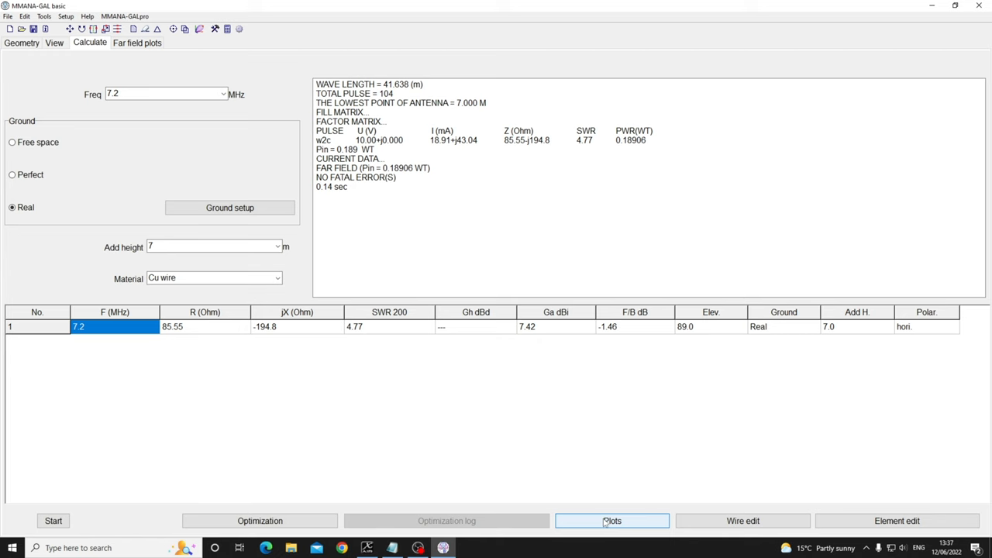
Show the SWR graph with a 400 kHz span, falling from about 8 toward 3 across 7.0–7.4 MHz.
click(611, 520)
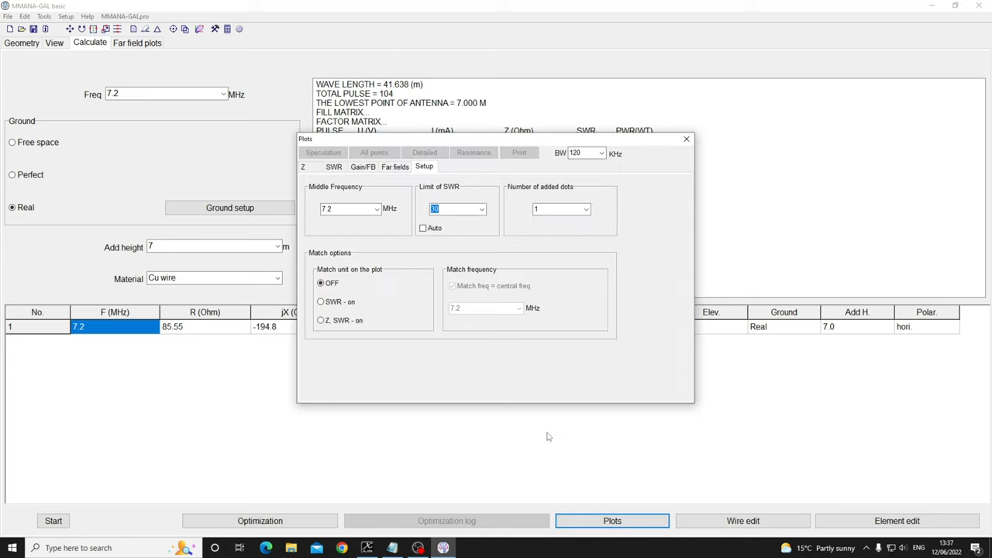
click(334, 167)
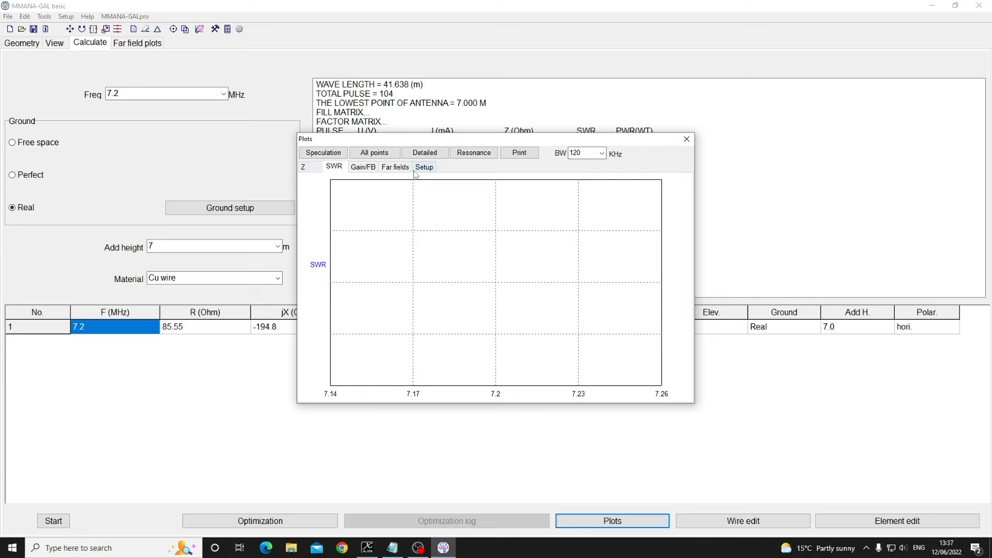
click(601, 153)
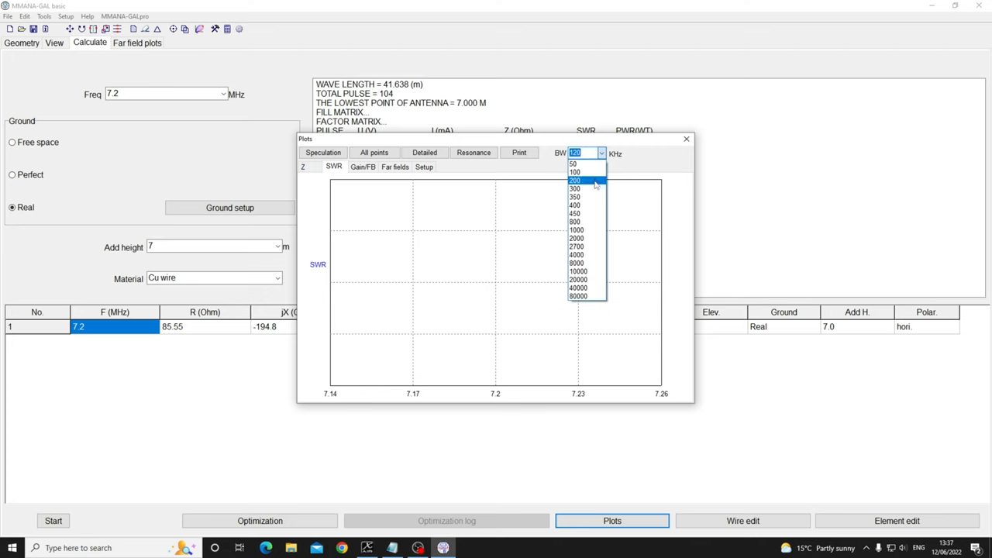
mouse_move(588, 205)
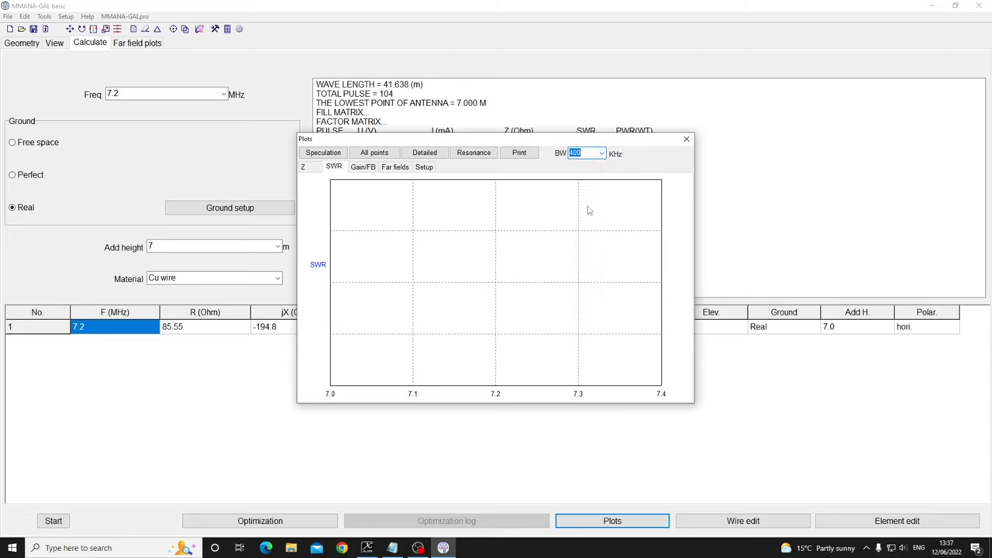
mouse_move(542, 178)
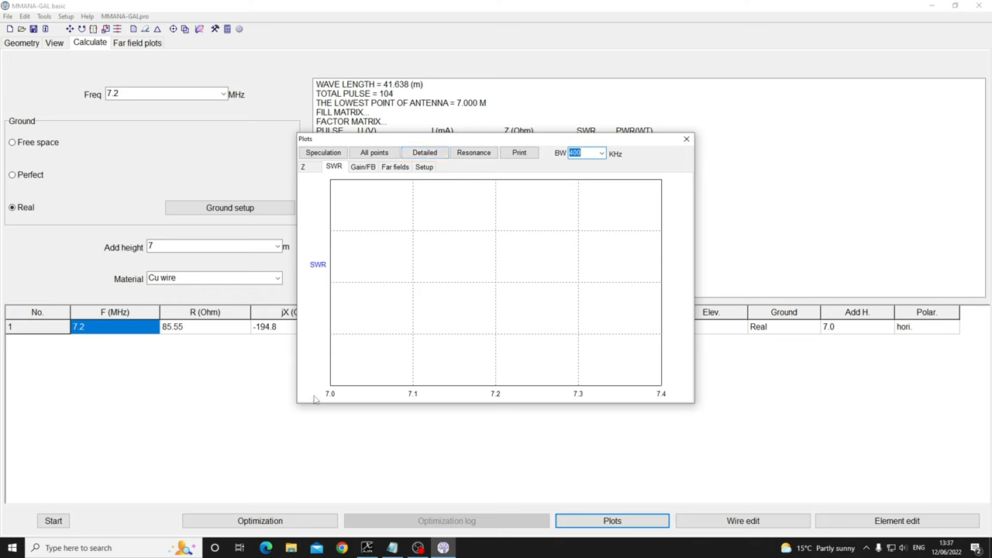
mouse_move(521, 251)
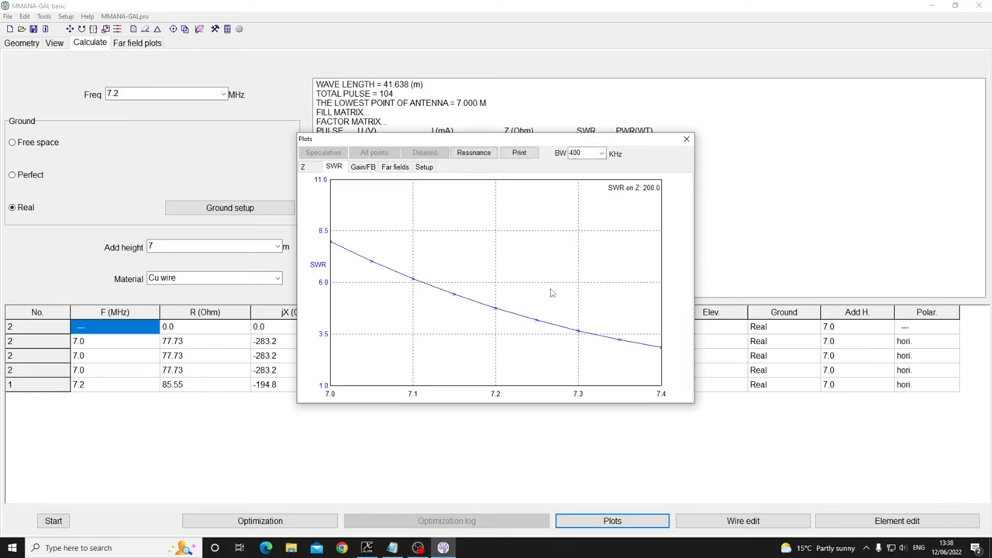
click(601, 153)
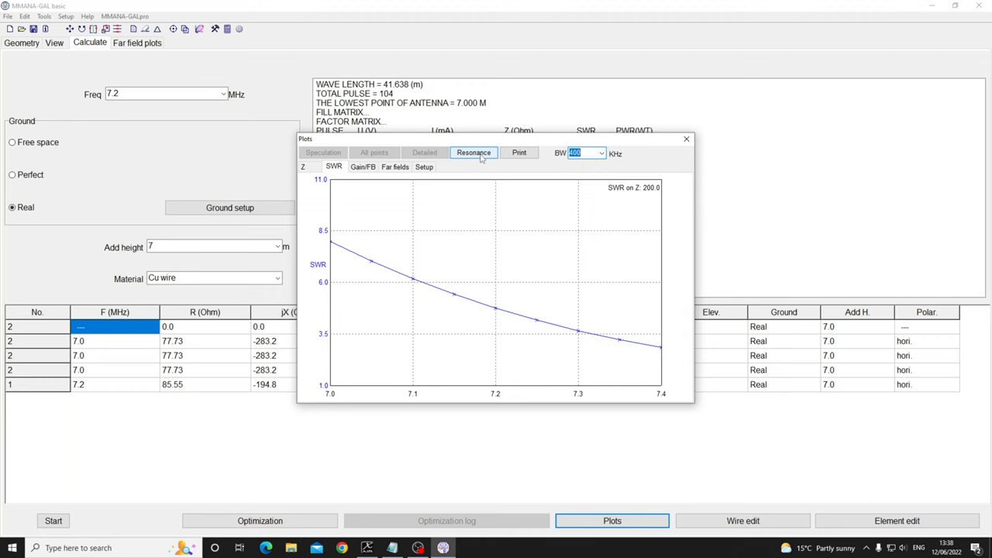
Run the resonance search, finding SWR near 1.81 around 7.689 MHz.
click(474, 152)
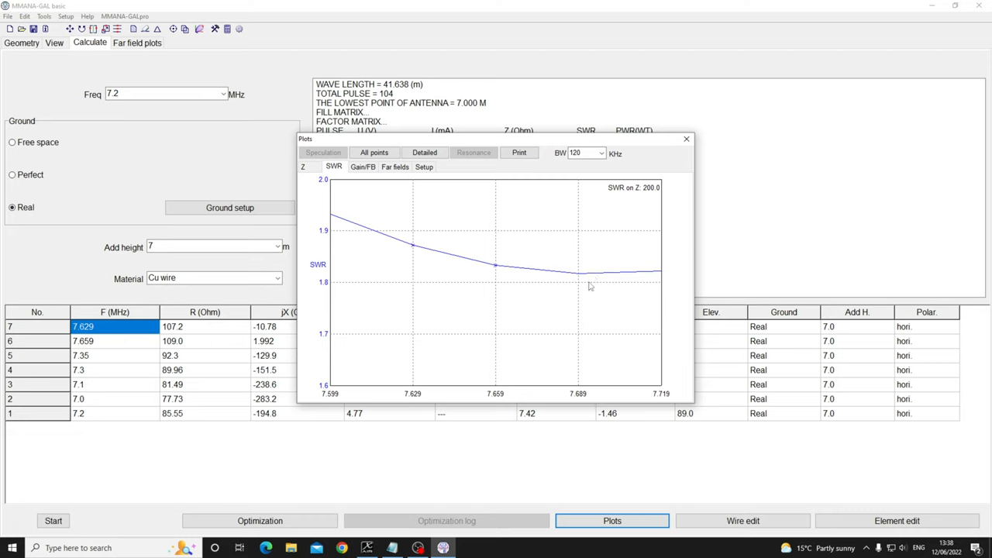
mouse_move(568, 404)
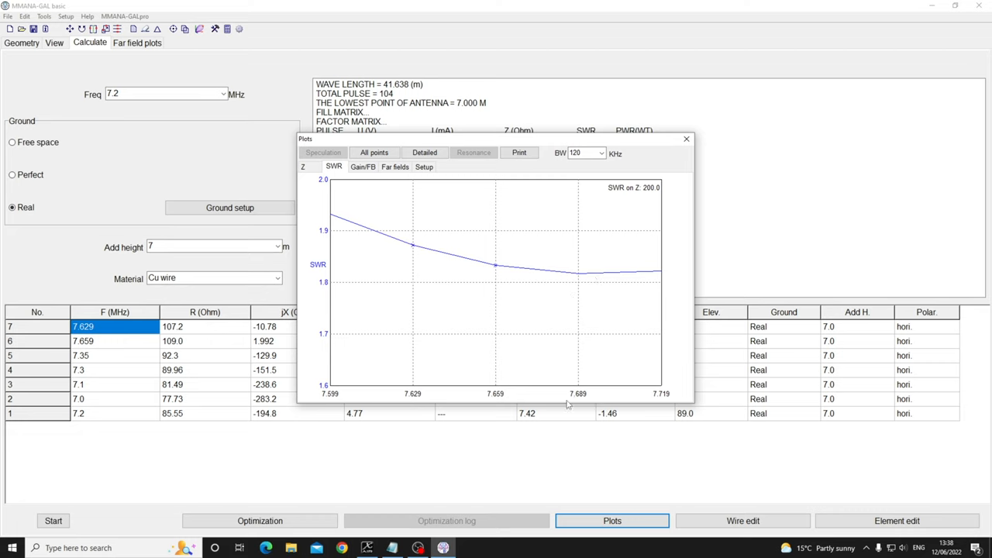
mouse_move(688, 157)
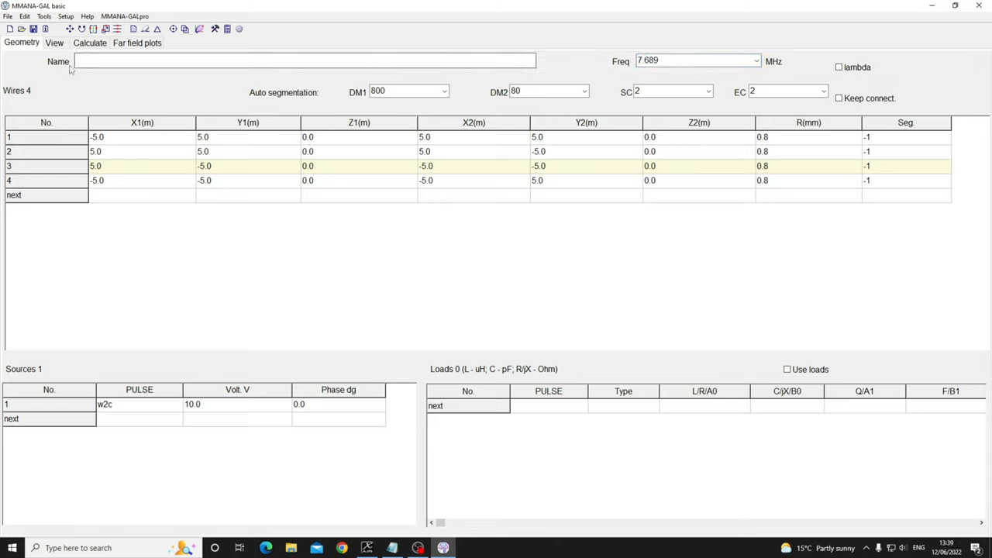
mouse_move(107, 32)
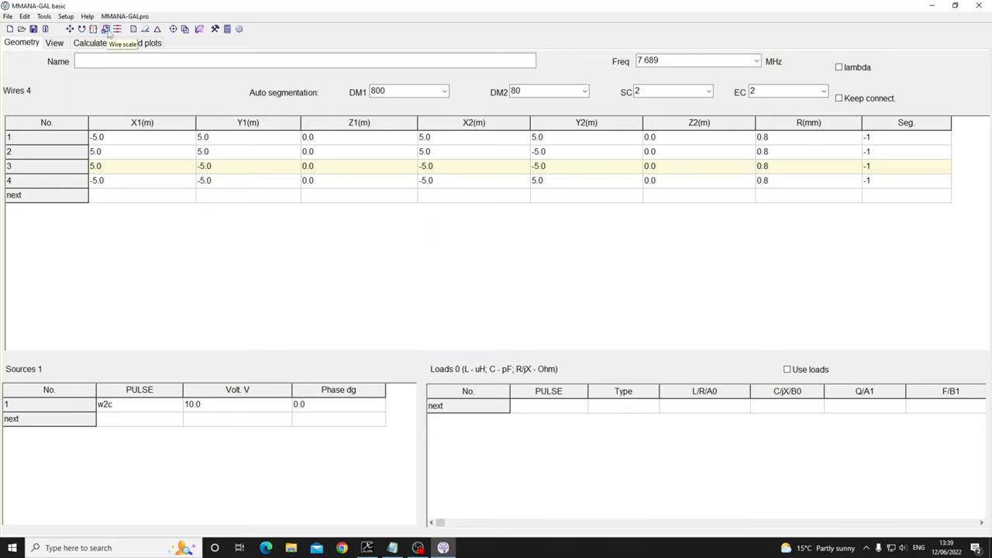
Rescale the wire dimensions to a new frequency of 7.2 MHz, a factor of about 1.068.
click(105, 29)
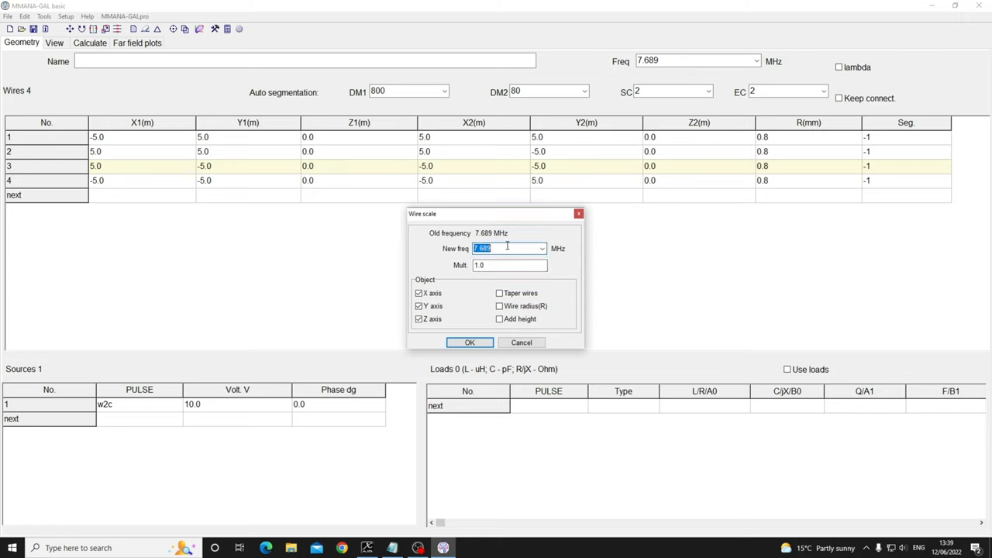
text(7.2)
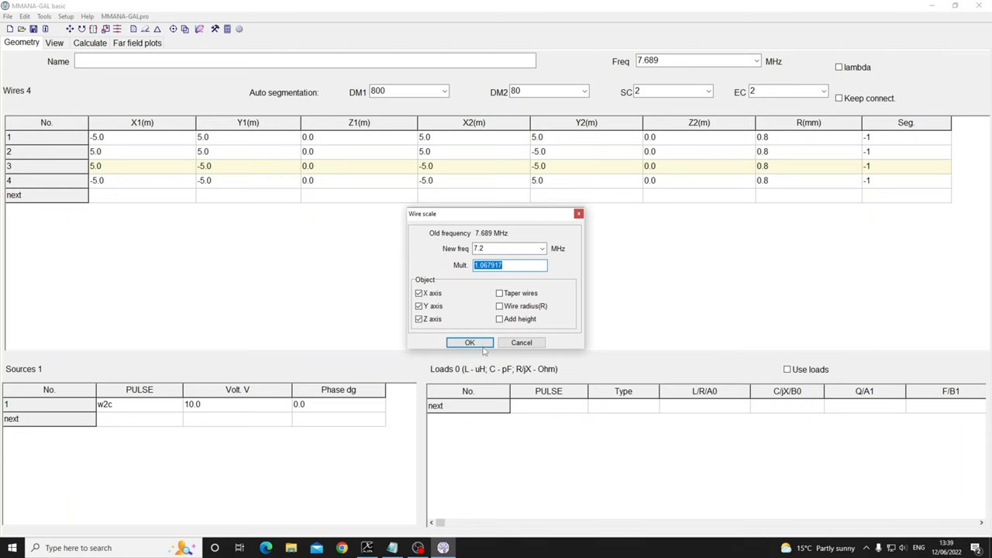
click(469, 343)
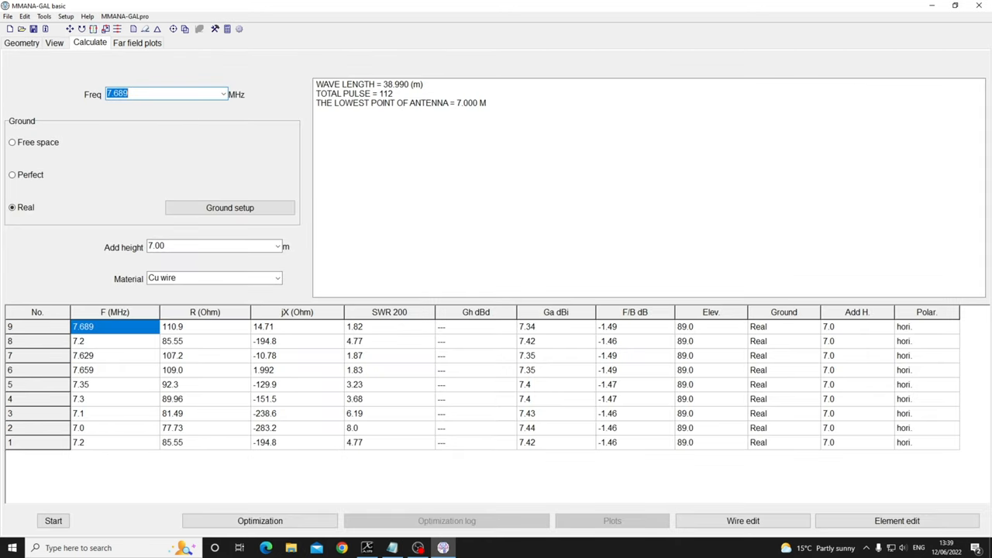
Recalculate at 7.2 MHz and run a resonance sweep on the SWR plot, reaching SWR 1.99.
click(53, 520)
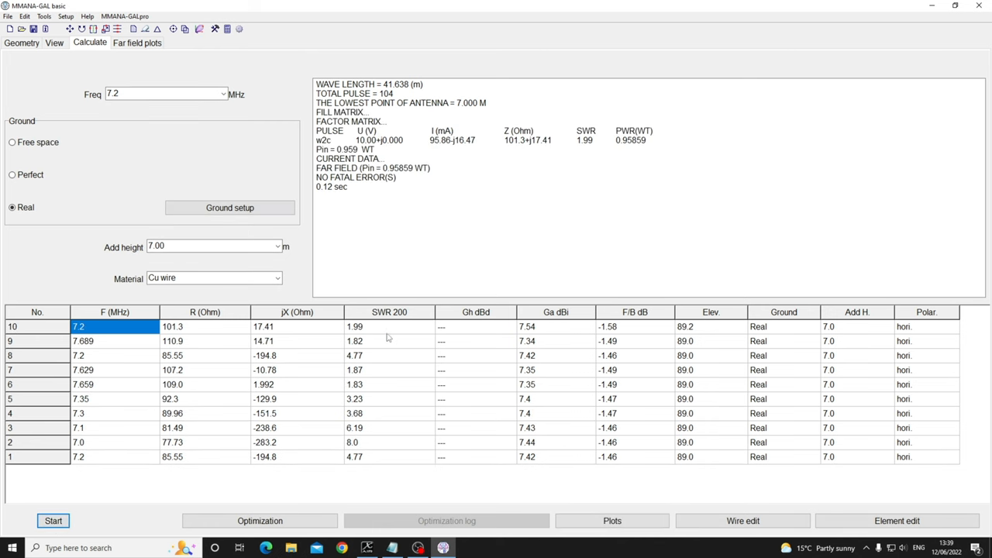
click(611, 520)
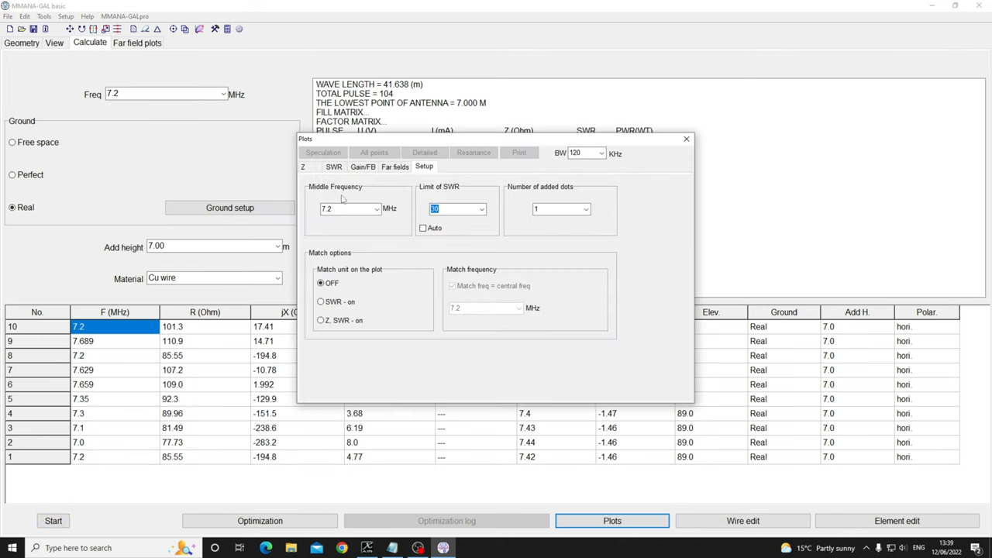
click(333, 166)
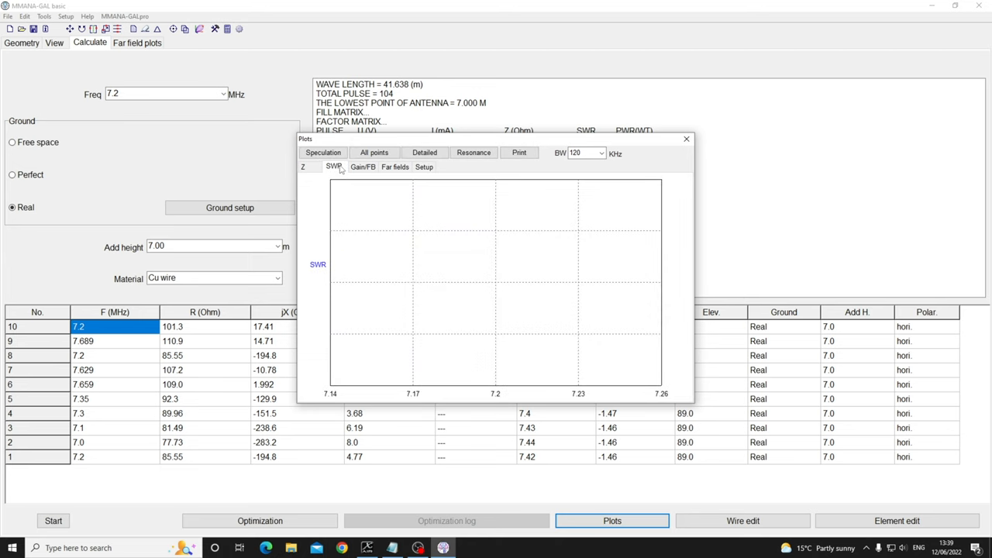
mouse_move(347, 173)
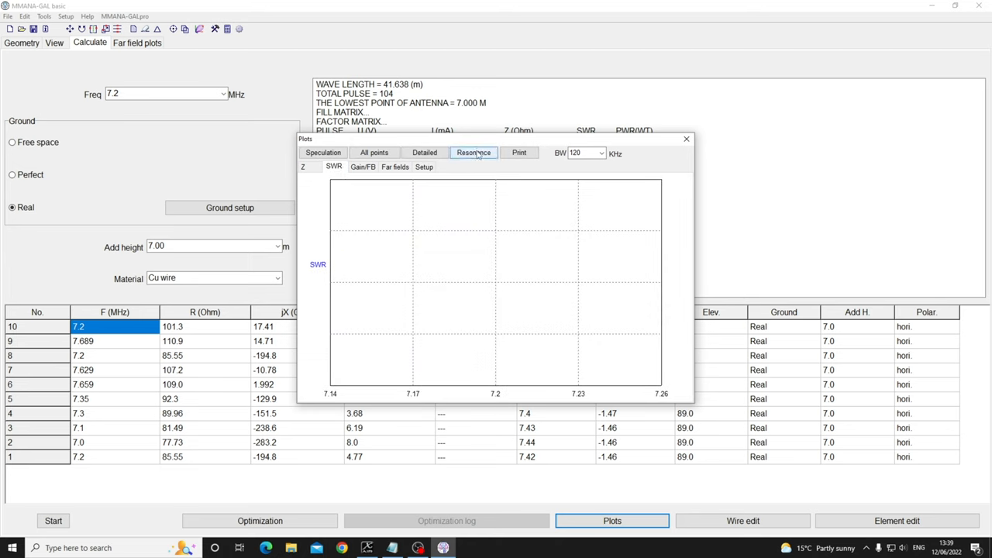
click(473, 152)
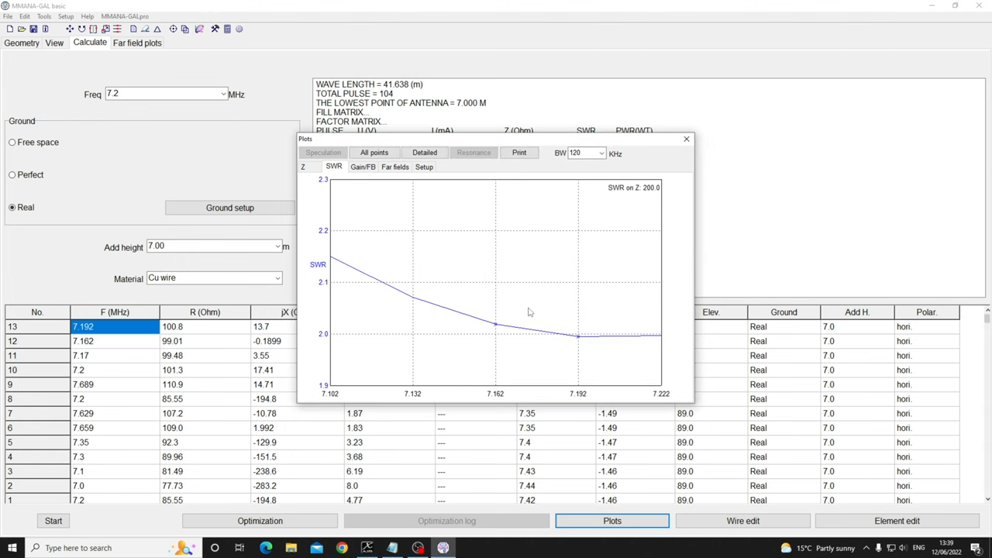
mouse_move(698, 144)
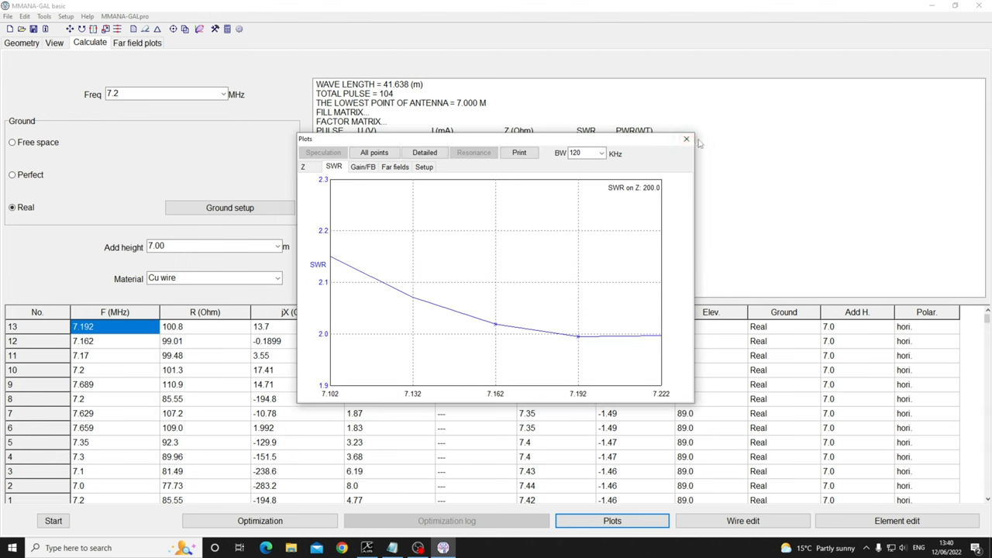
click(685, 138)
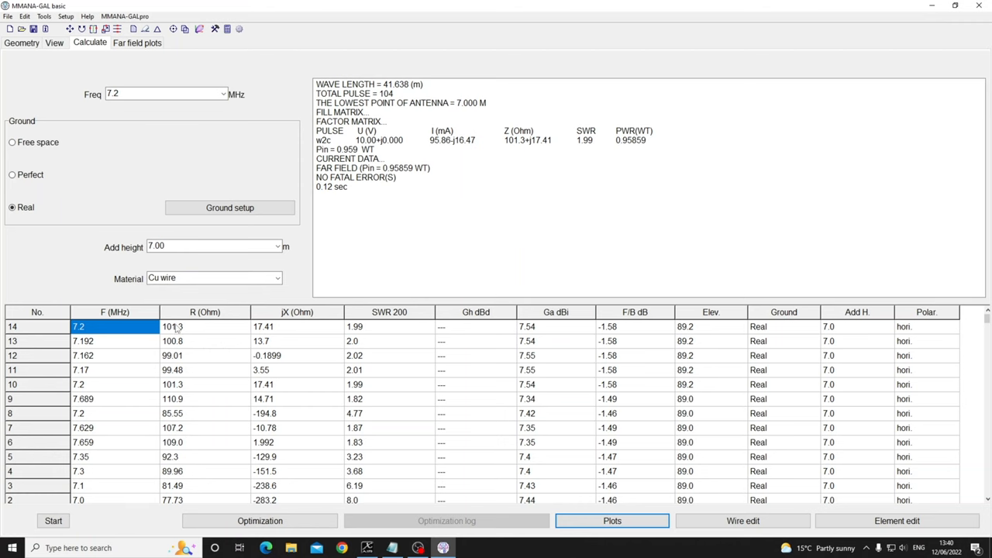
Set the added height to 10 m and recalculate, giving 154.1−j8.715 Ω and SWR 1.3.
click(388, 326)
text(10)
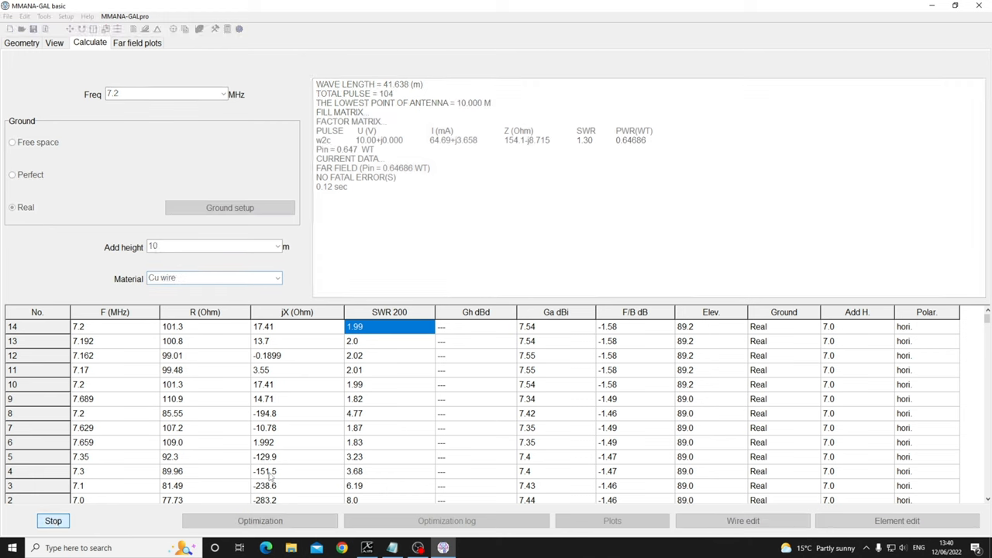
click(53, 520)
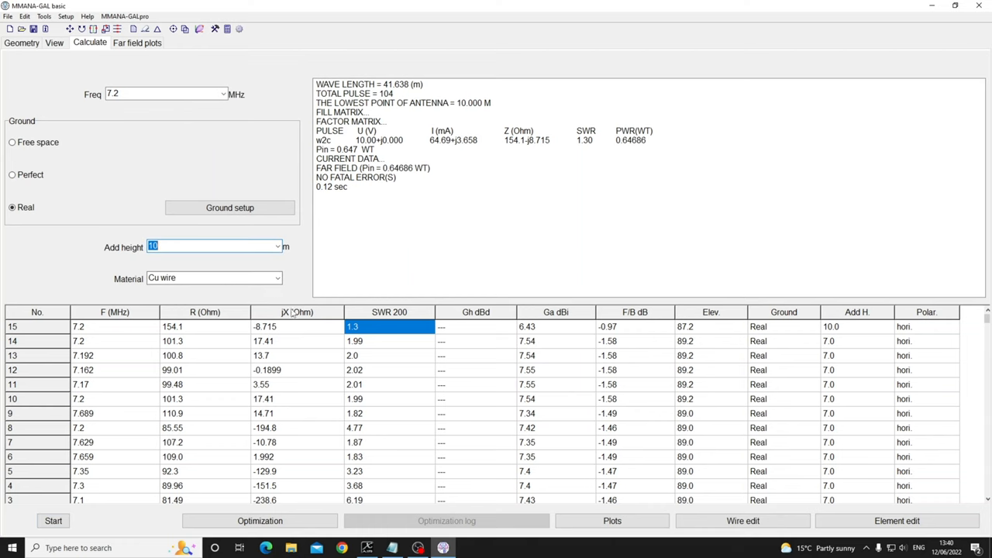
click(389, 326)
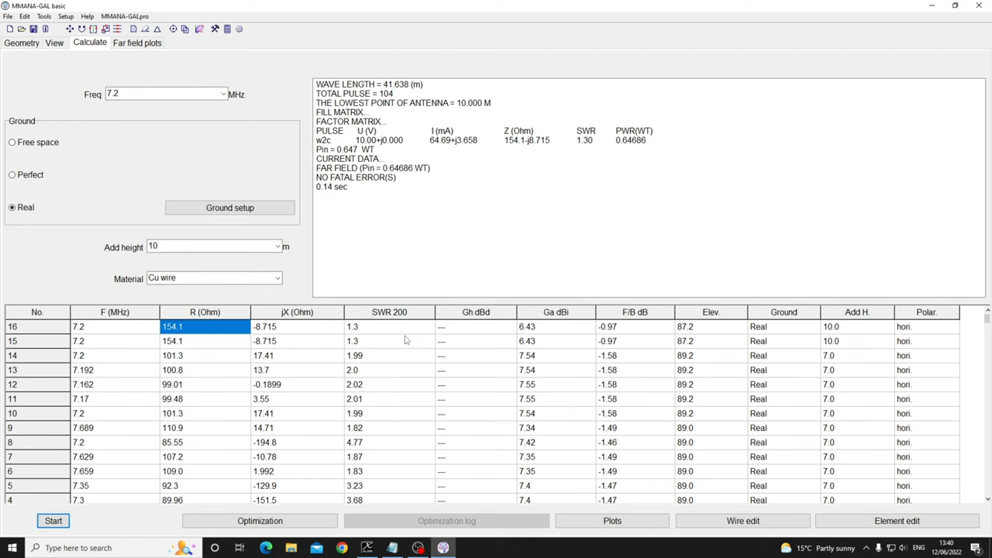
mouse_move(244, 240)
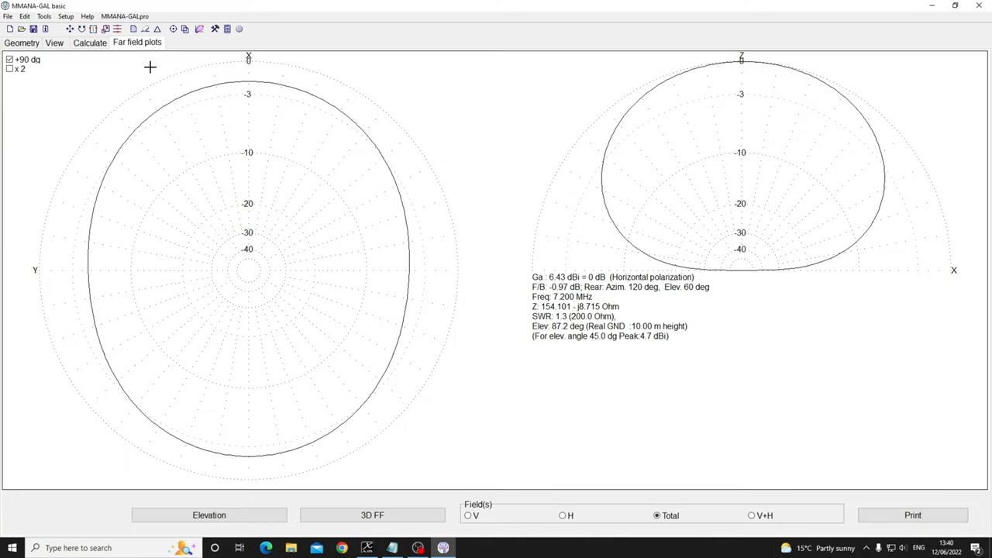
Glance at the wire geometry view, then return to the far-field plots showing 6.43 dBi upward.
click(54, 42)
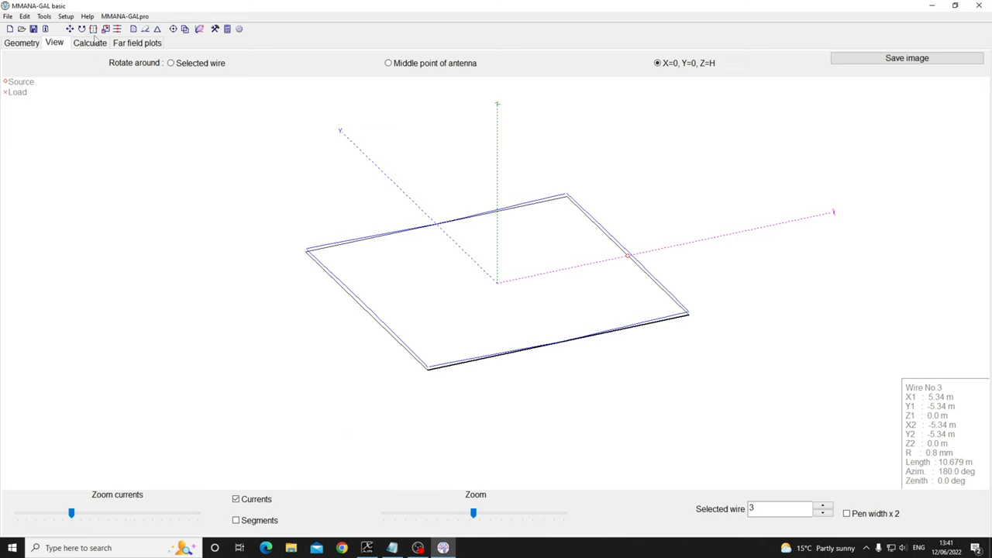
click(138, 43)
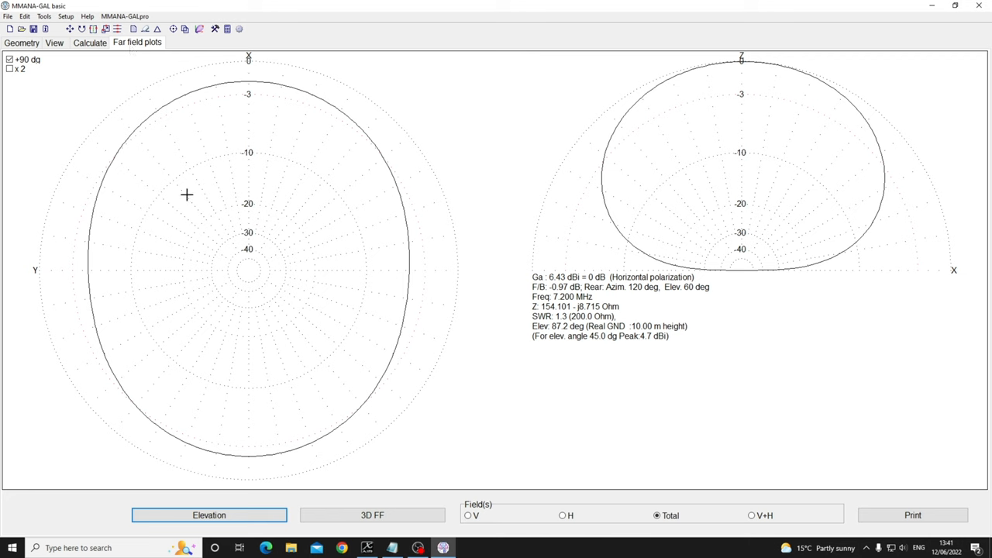
mouse_move(255, 73)
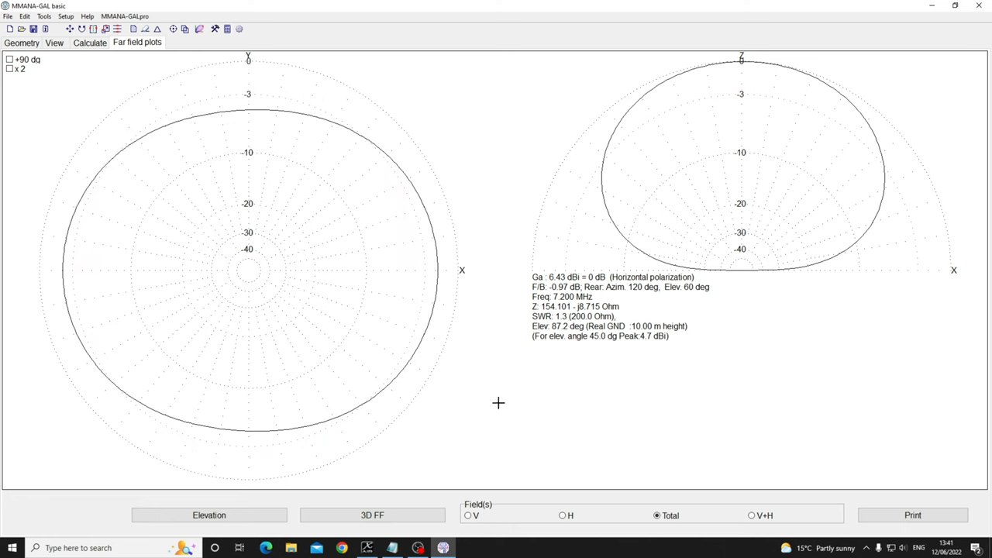
mouse_move(57, 269)
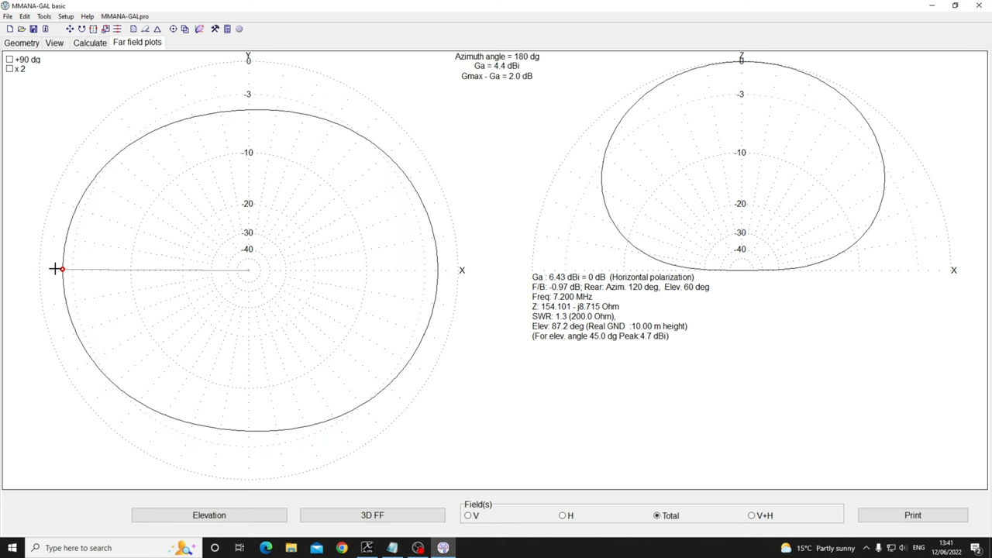
Redraw the azimuth pattern for a 30° elevation angle, peaking at 2.3 dBi.
click(209, 515)
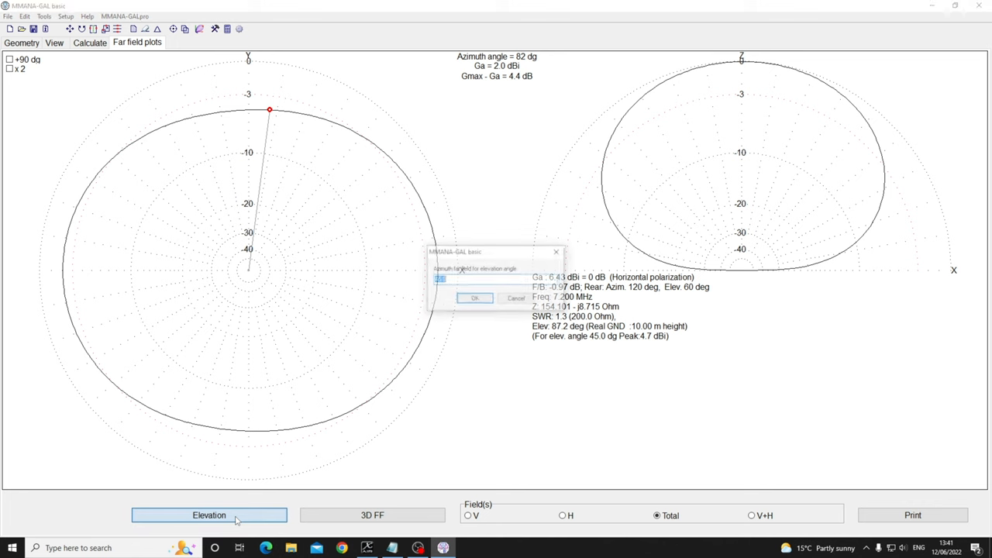
text(30)
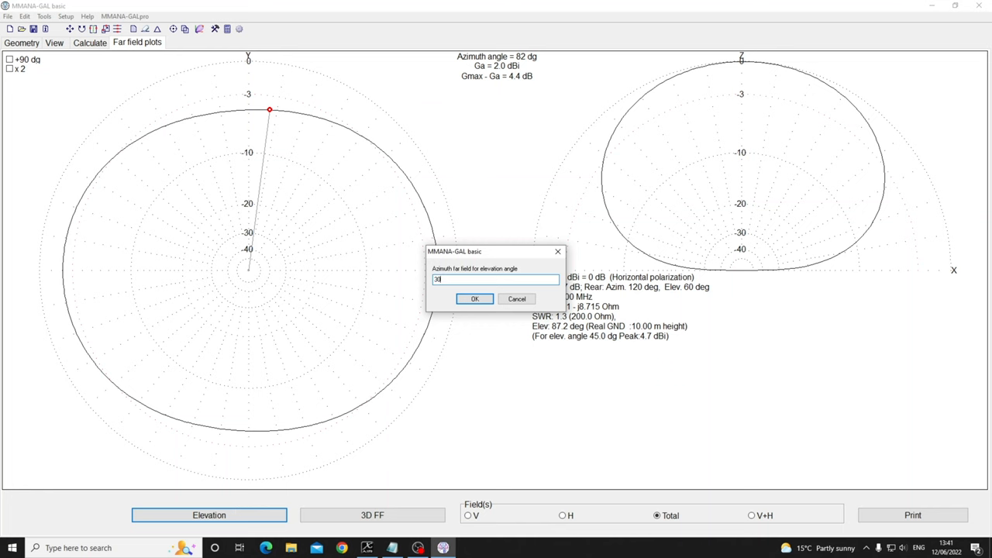
click(474, 298)
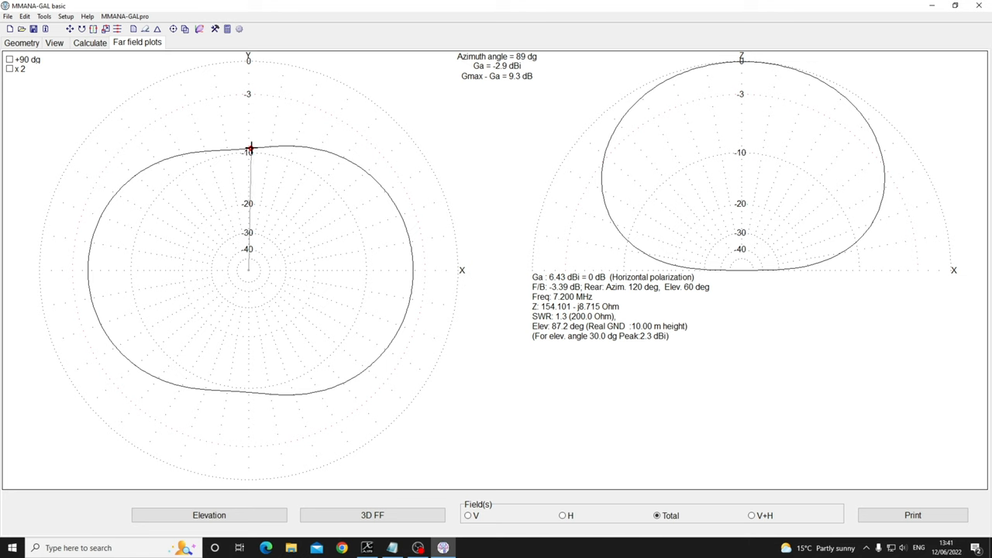
Read the gain at several azimuth directions on the replotted pattern, including 0°.
click(401, 215)
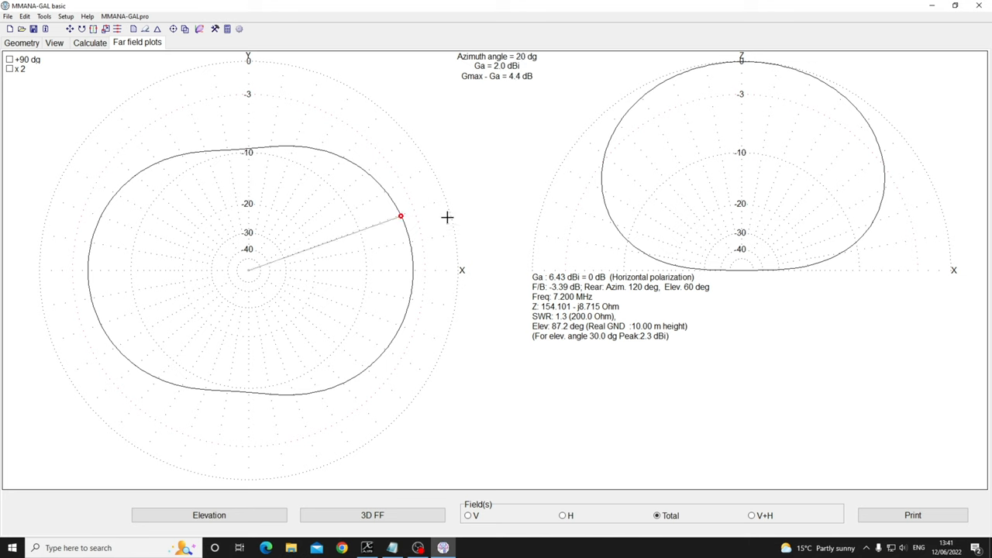
drag(400, 215, 412, 272)
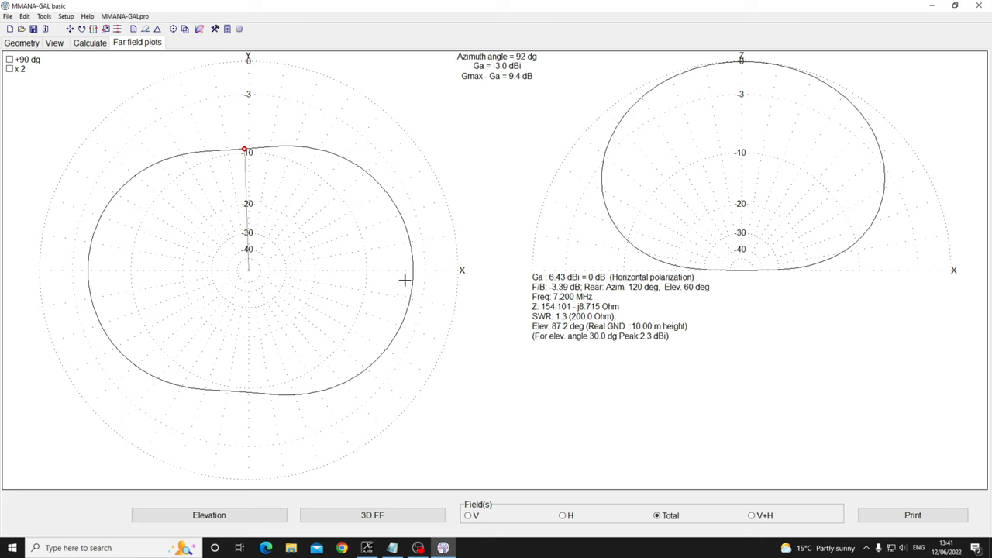
click(412, 270)
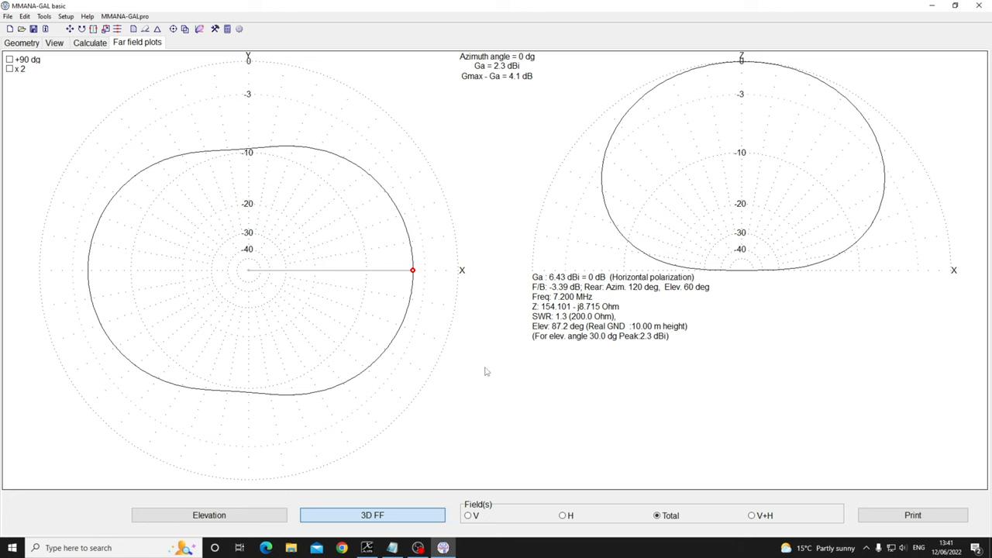
Show the 3D far-field pattern, accepting the default angle step.
click(372, 515)
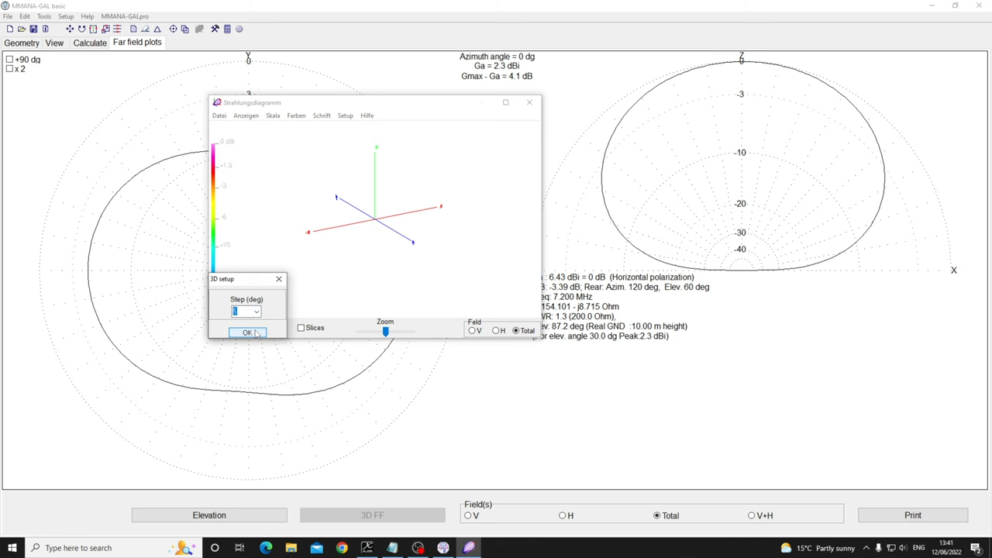
click(248, 331)
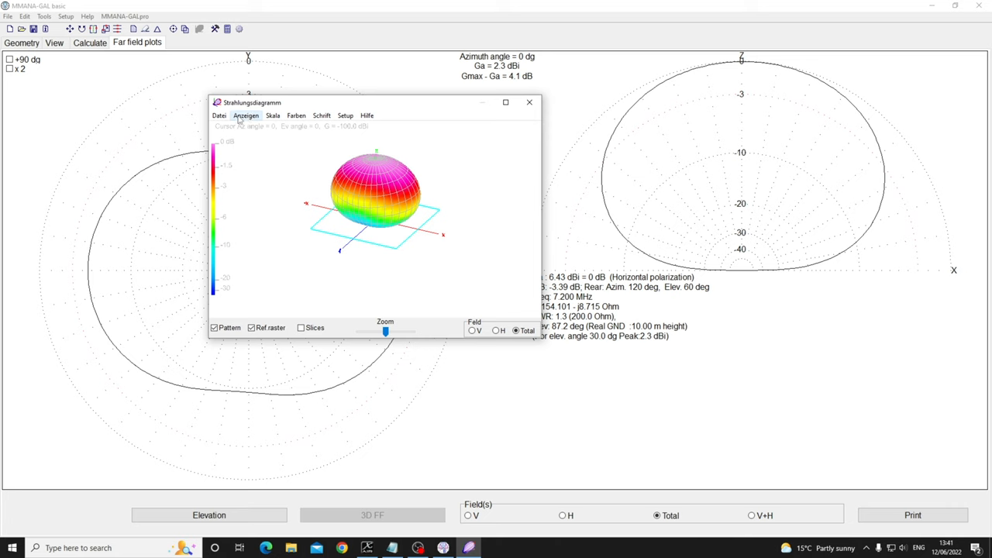
Browse the 3D window's scale and font menus and switch its language to English.
click(272, 115)
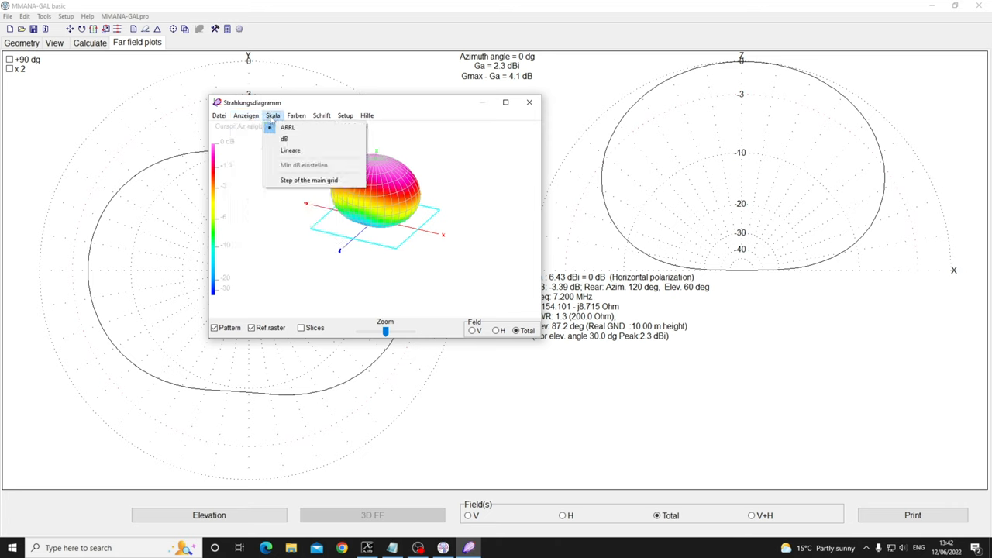
click(320, 115)
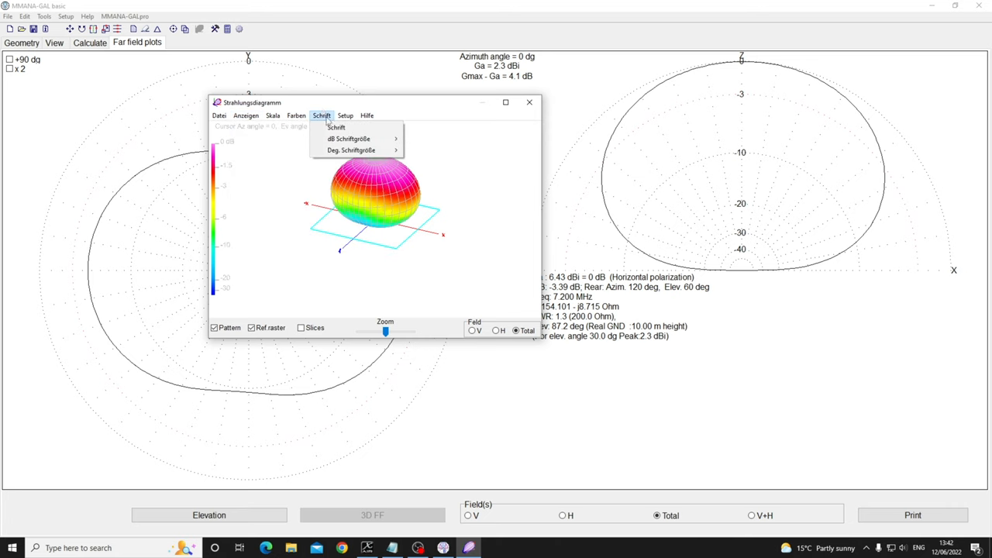
click(345, 115)
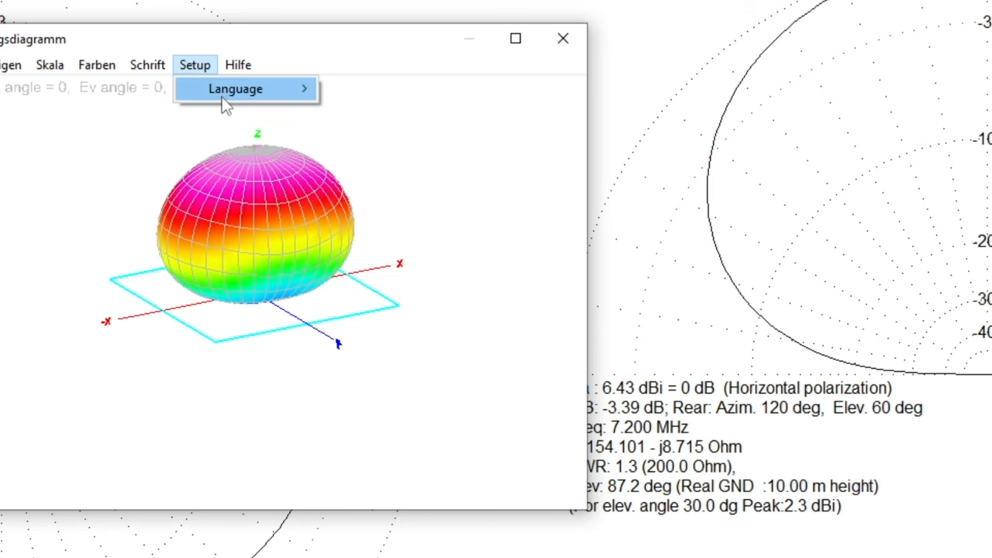
click(235, 88)
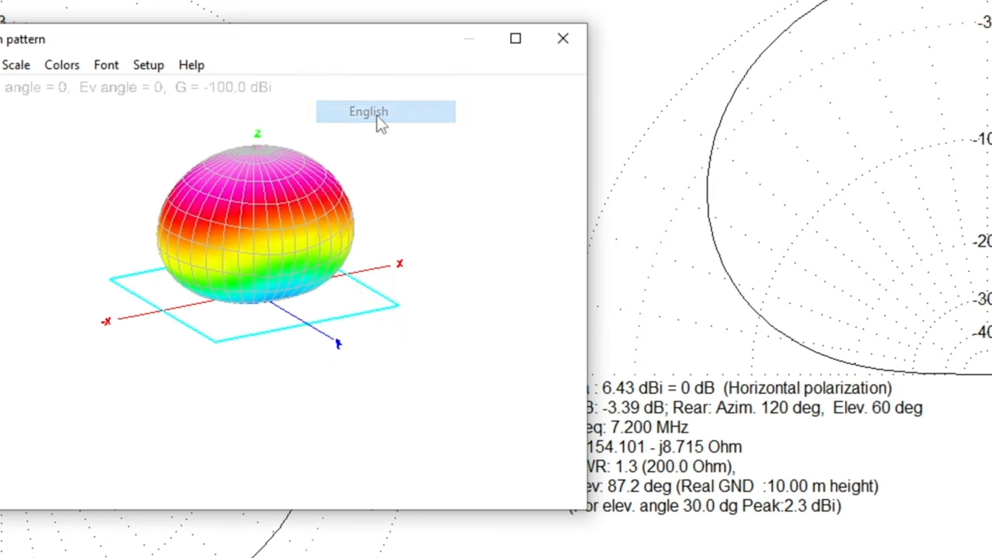